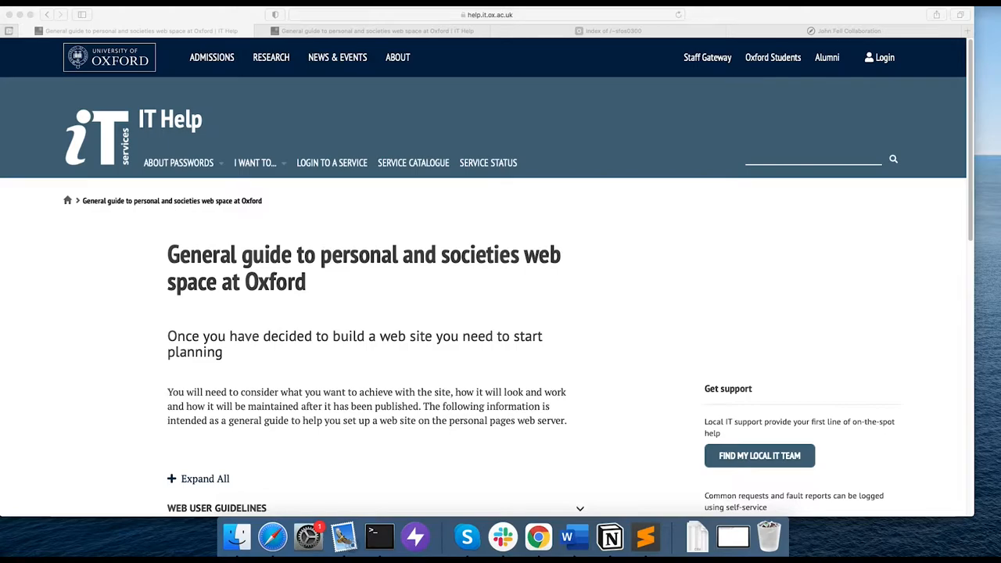
pyautogui.moveTo(790, 403)
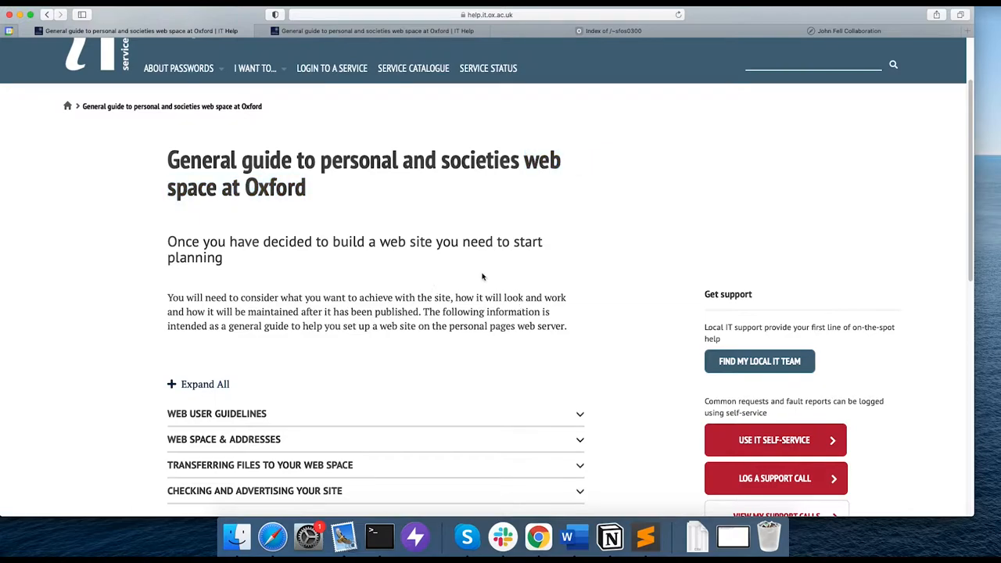
# Expand the guide's Web User Guidelines and Web Space & Addresses sections.
pyautogui.scroll(-3)
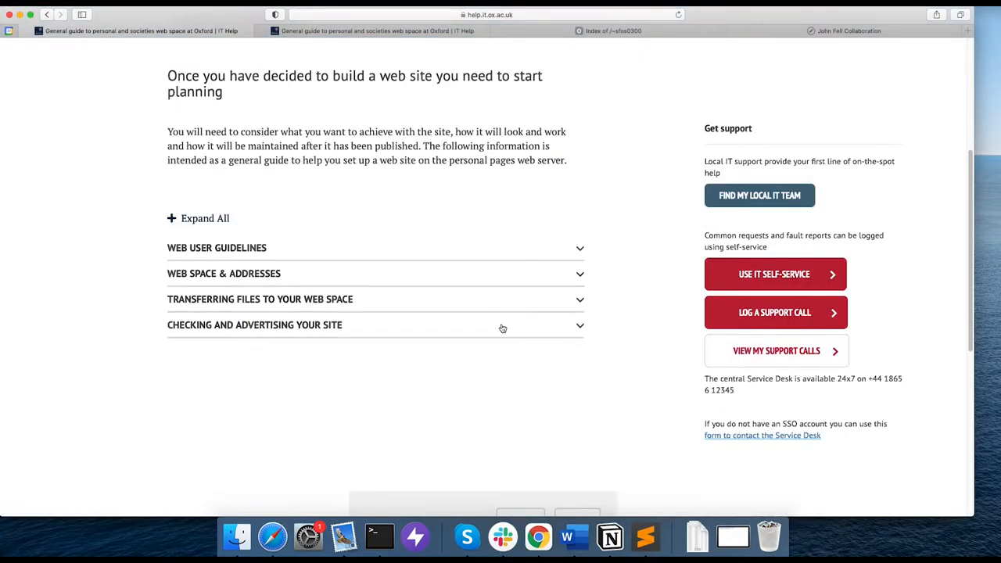
pyautogui.scroll(3)
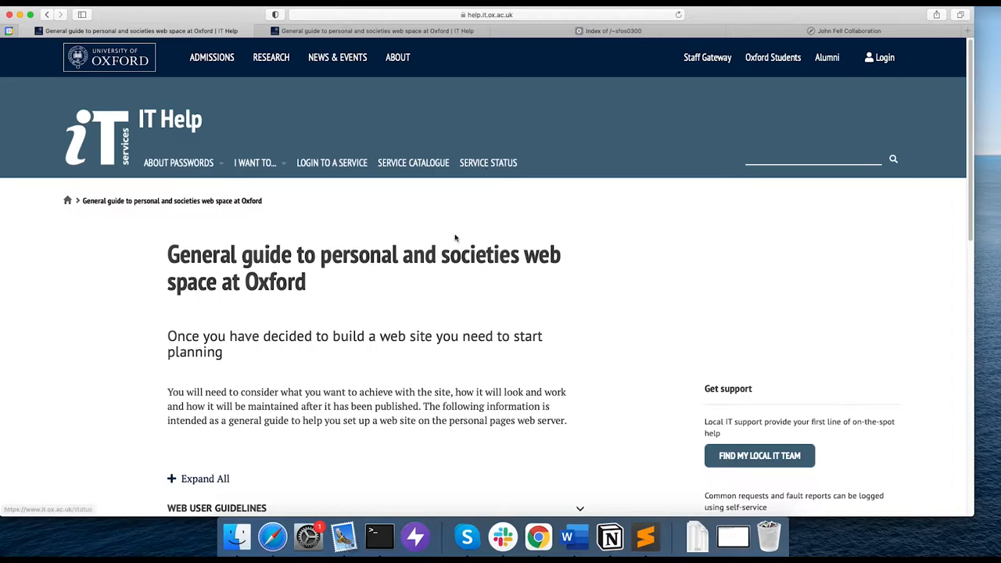
pyautogui.moveTo(437, 284)
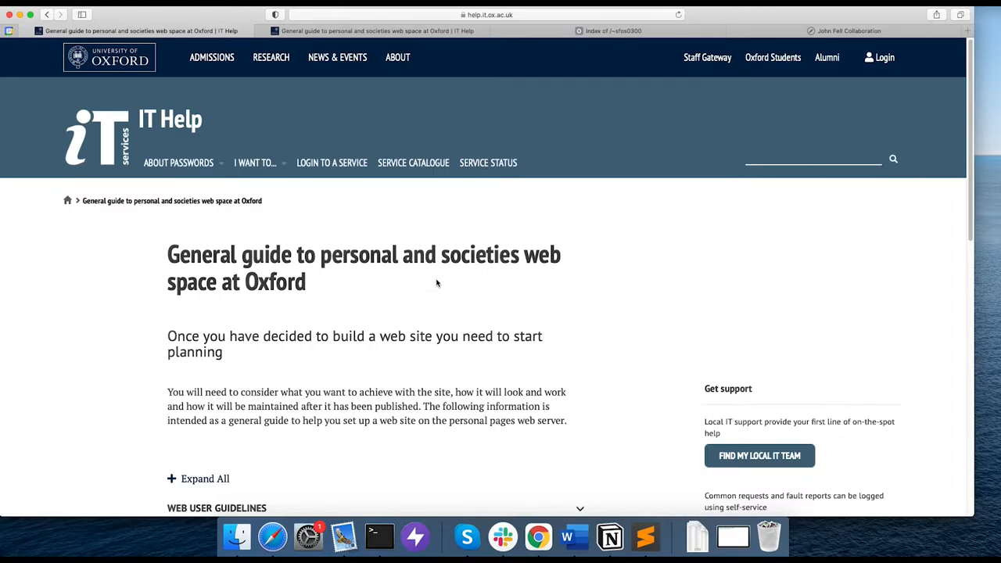
pyautogui.moveTo(471, 280)
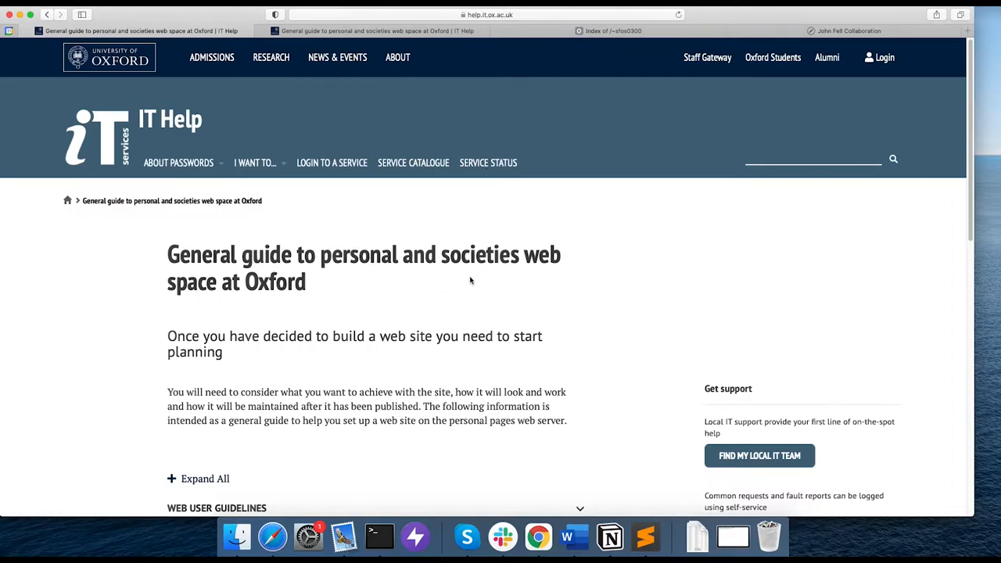
pyautogui.scroll(-3)
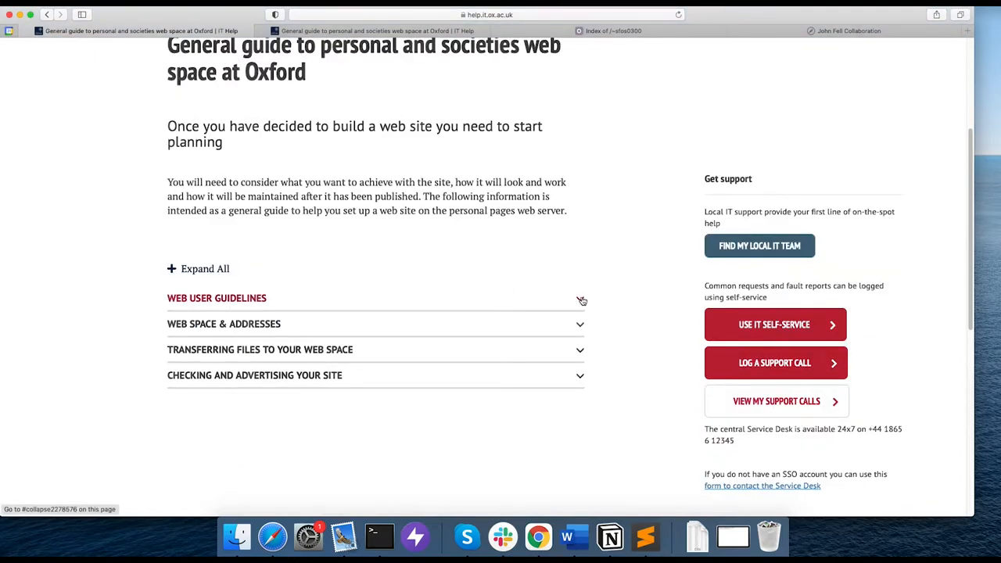
pyautogui.click(582, 299)
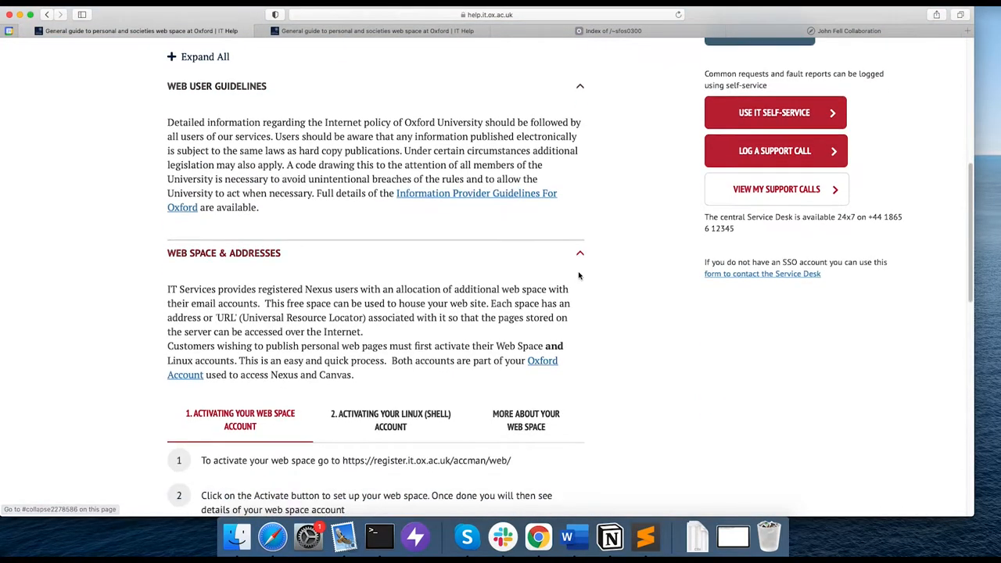
pyautogui.scroll(-3)
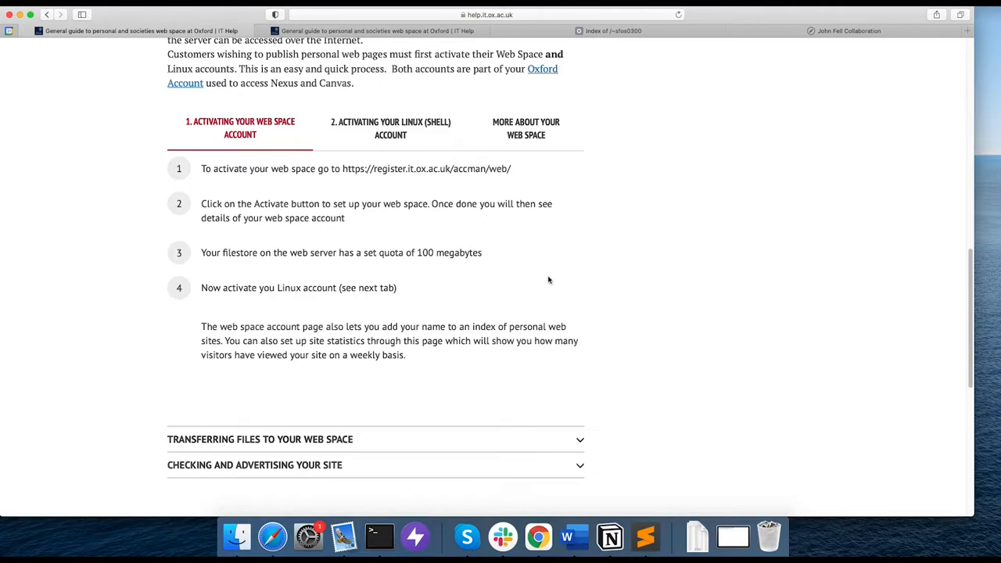
pyautogui.moveTo(227, 183)
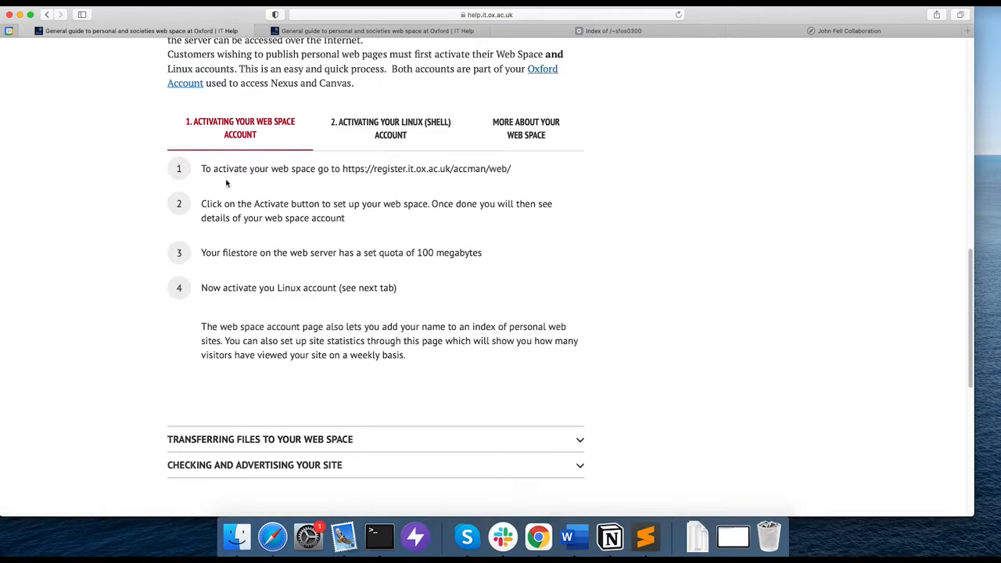
pyautogui.moveTo(227, 182); pyautogui.dragTo(472, 355)
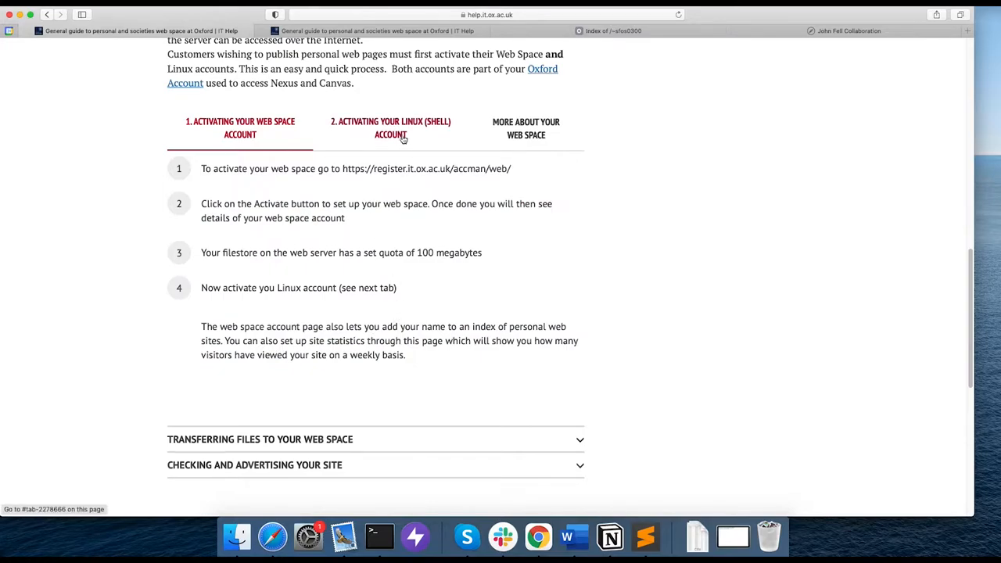
# Show the '2. Activating your Linux (shell) account' steps and read through them.
pyautogui.click(391, 128)
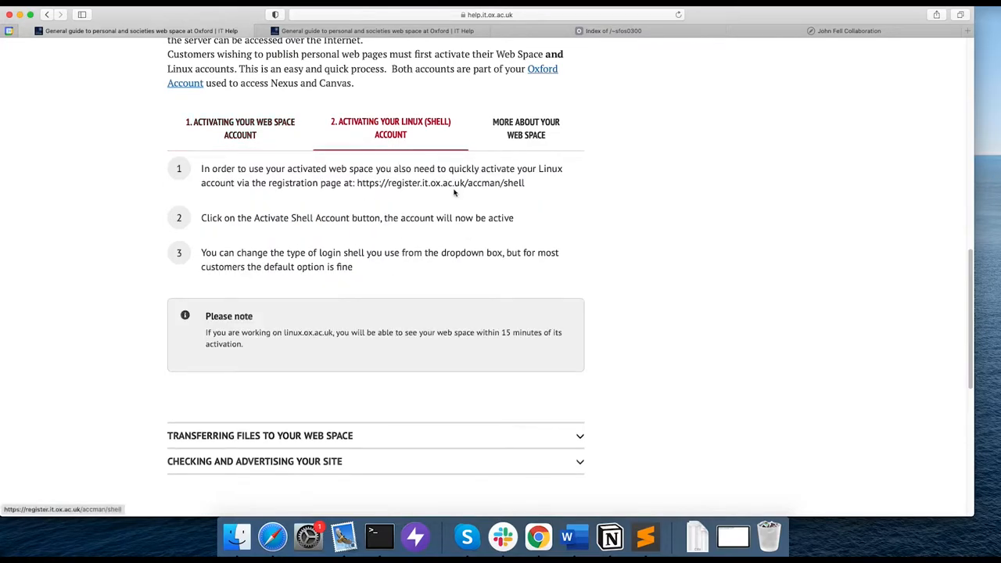
pyautogui.moveTo(248, 183); pyautogui.dragTo(353, 266)
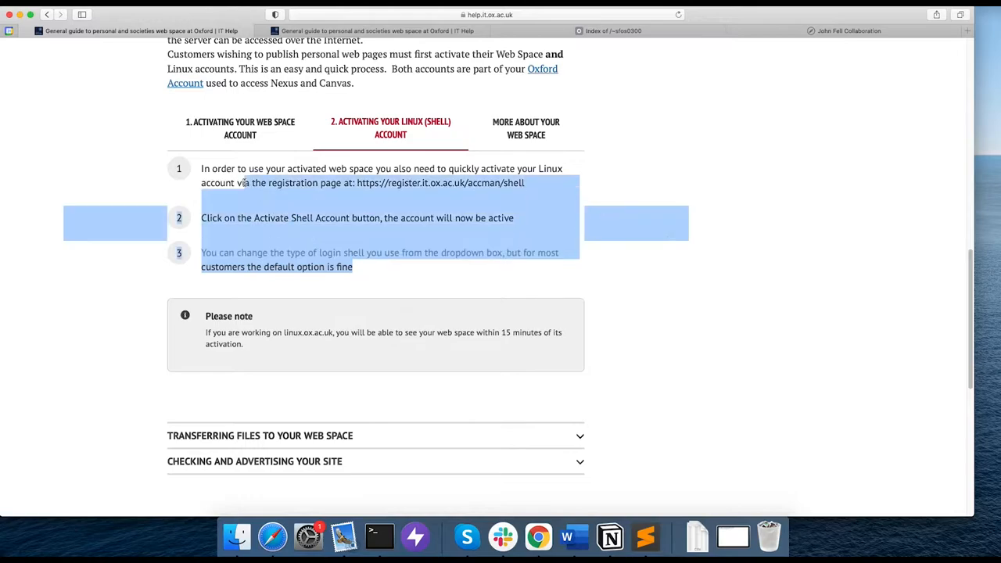
pyautogui.click(301, 232)
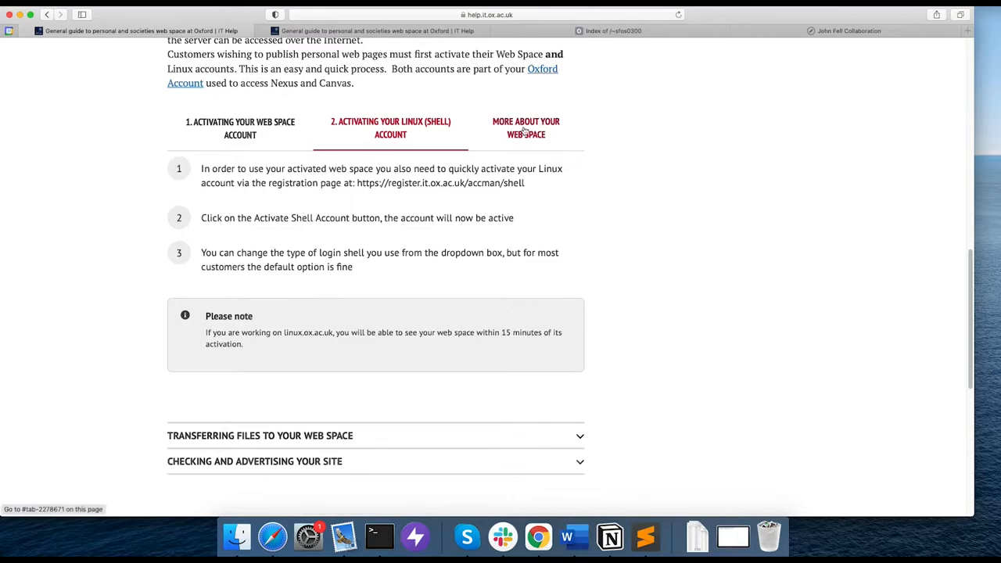
pyautogui.moveTo(469, 161)
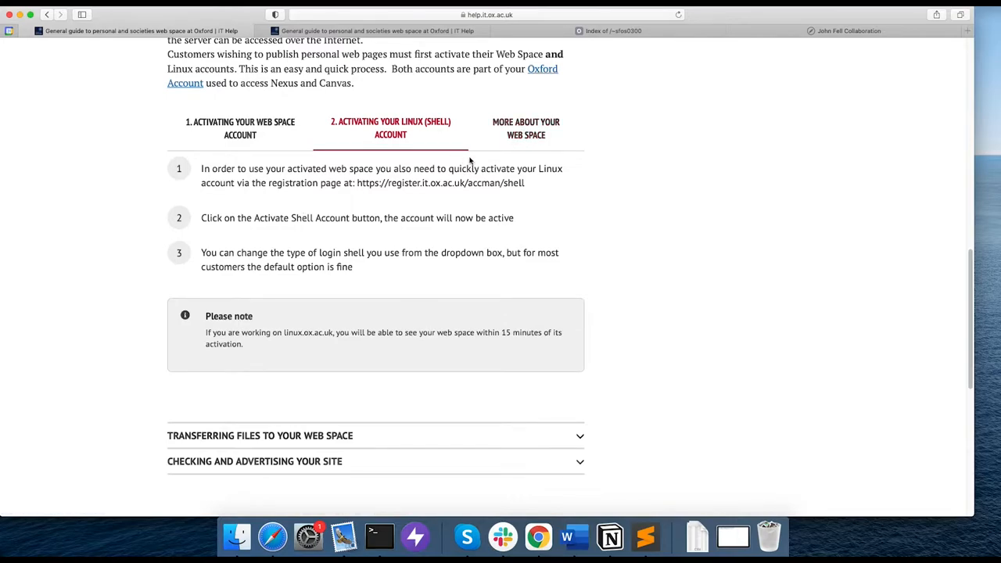
pyautogui.moveTo(153, 134)
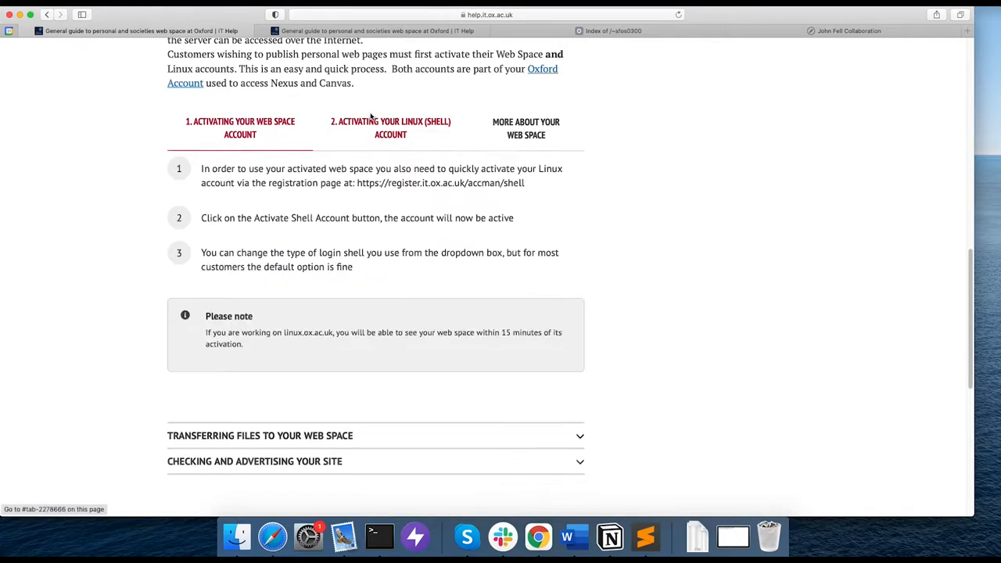
pyautogui.click(391, 127)
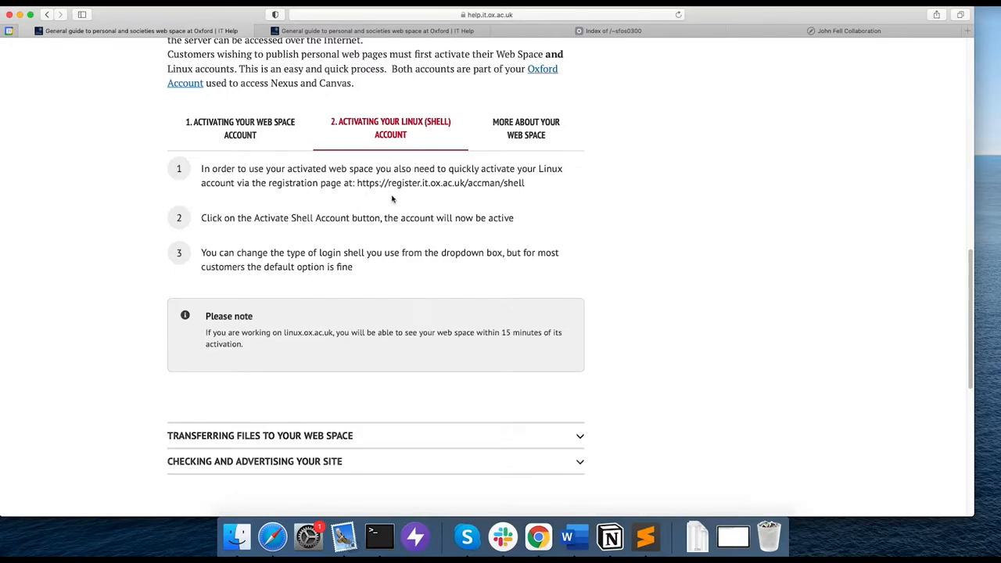
# Open the 'More about your web space' tab covering page URLs, public_html and index.html.
pyautogui.click(526, 127)
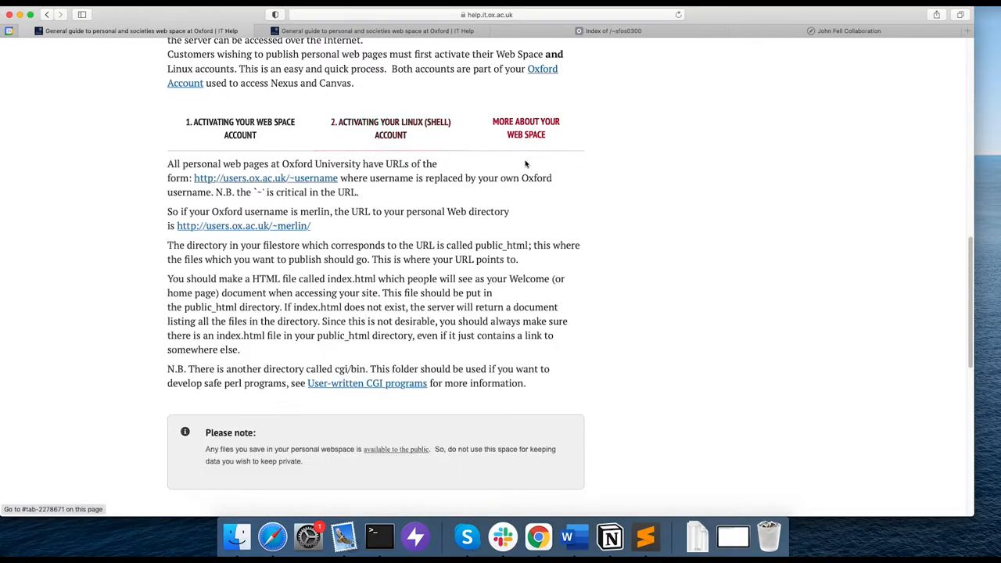
pyautogui.click(525, 127)
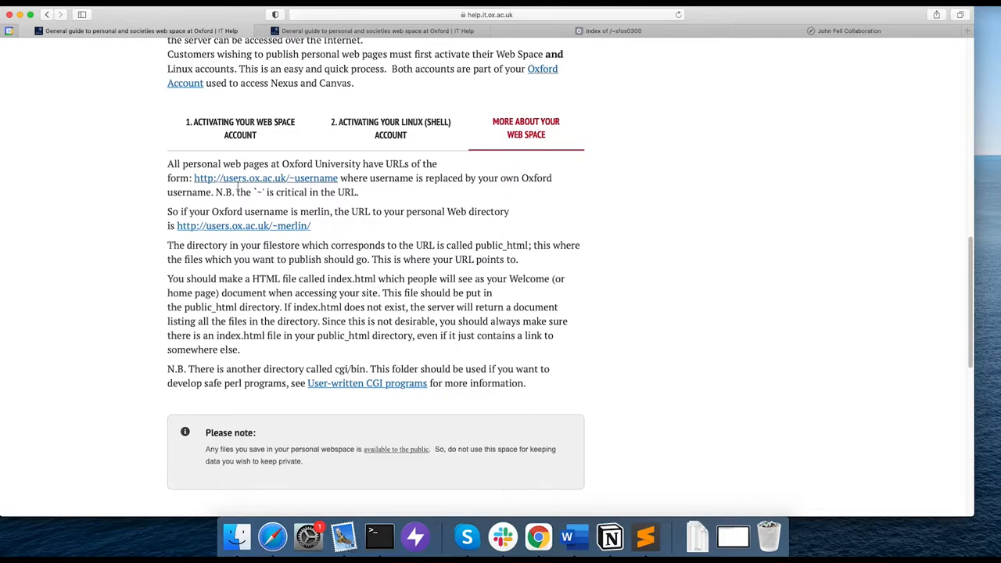
pyautogui.moveTo(260, 190)
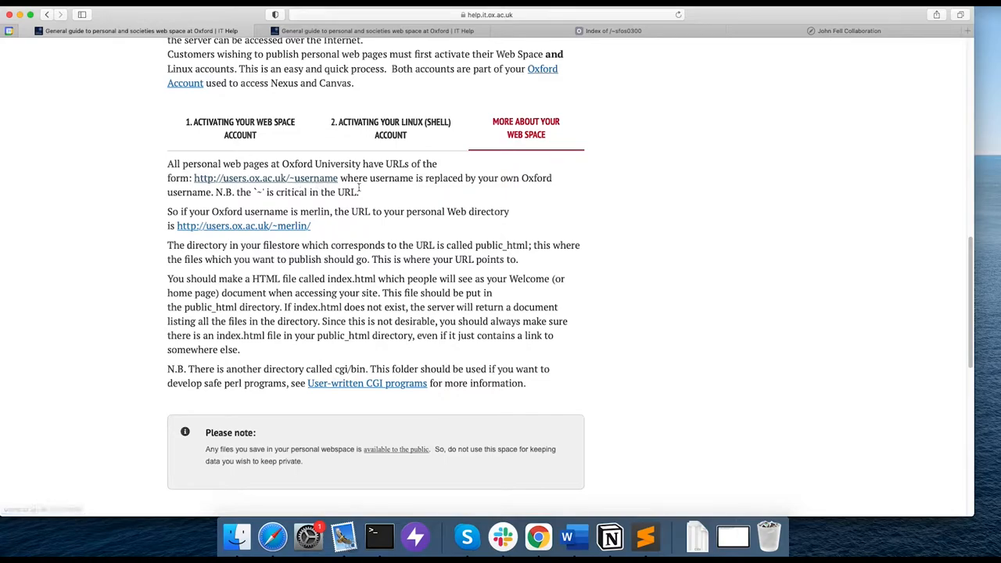
pyautogui.click(612, 30)
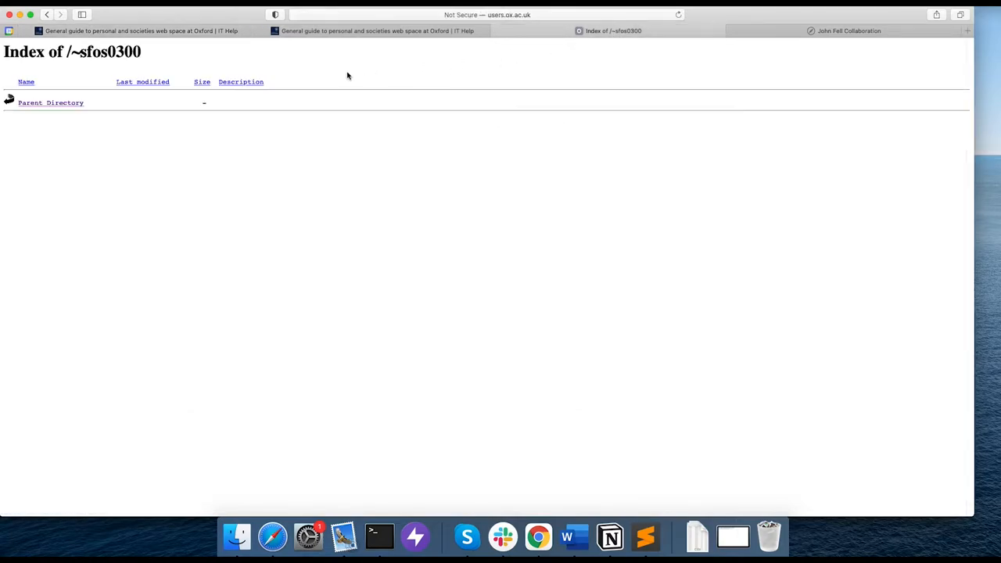
pyautogui.doubleClick(110, 52)
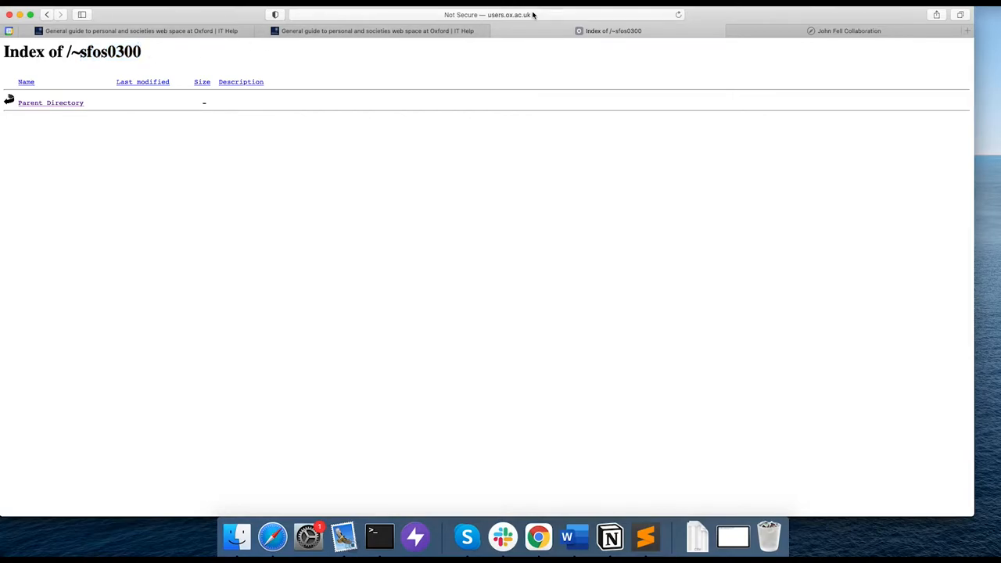
pyautogui.click(485, 14)
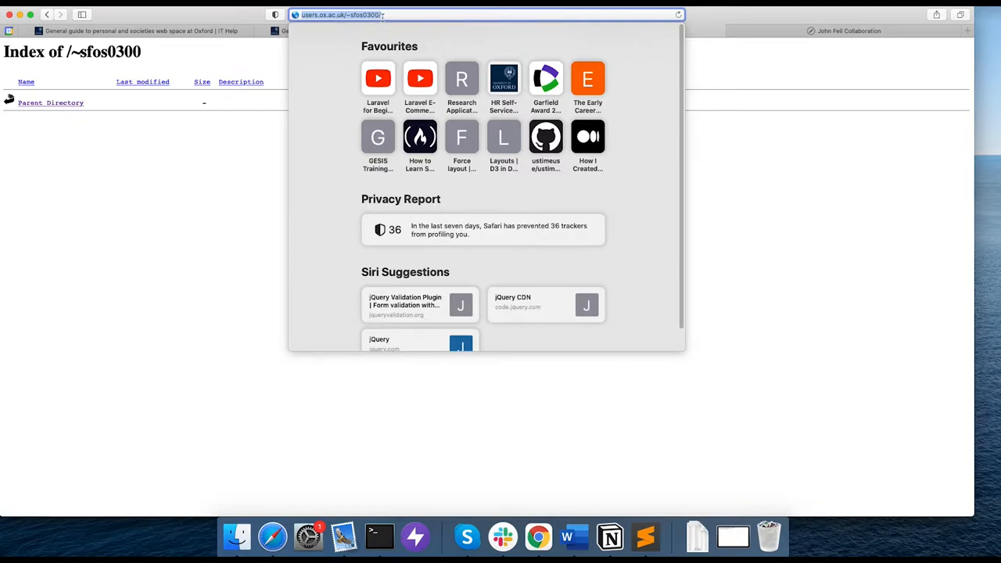
pyautogui.moveTo(387, 15)
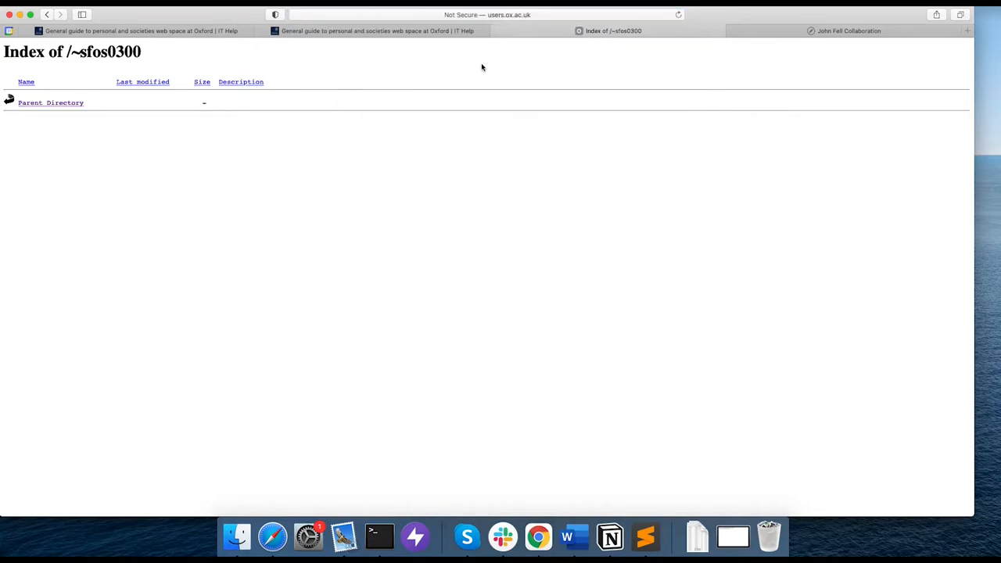
pyautogui.moveTo(163, 146)
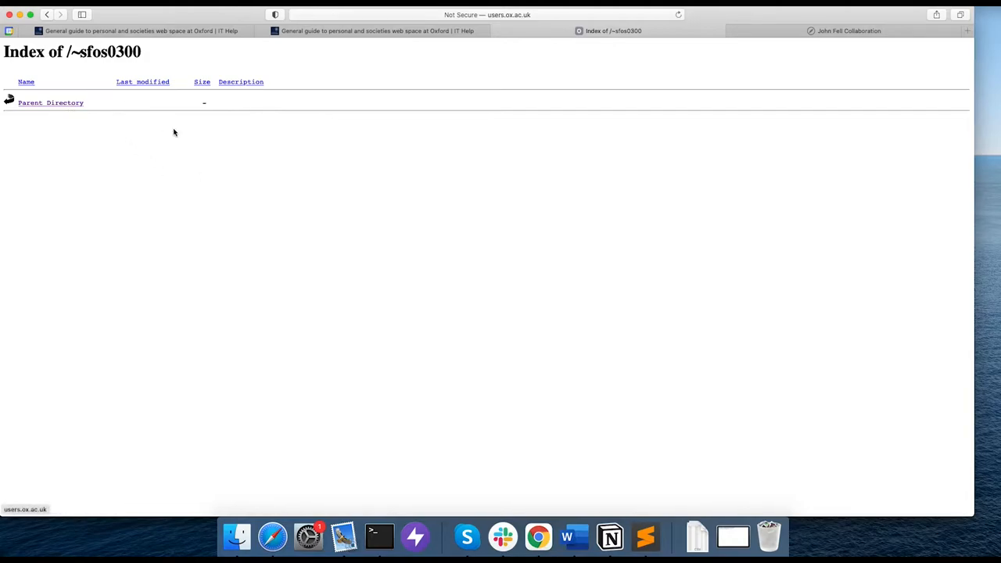
pyautogui.moveTo(186, 135)
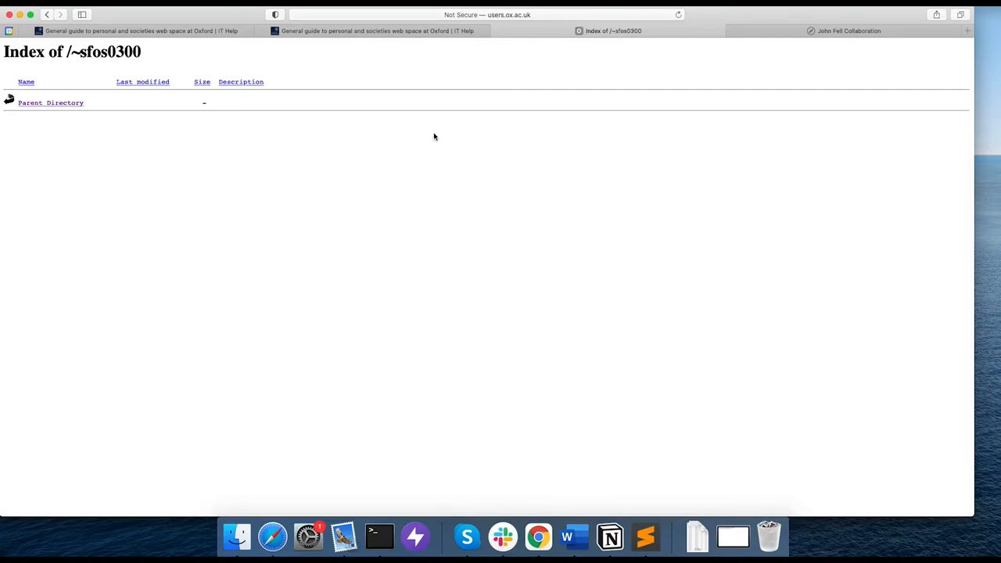
pyautogui.moveTo(460, 149)
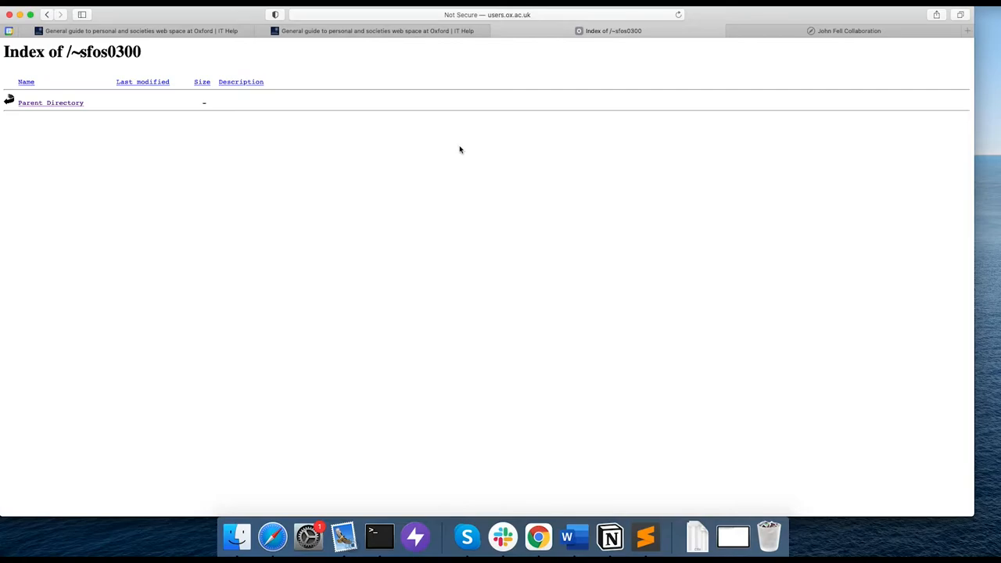
pyautogui.moveTo(747, 69)
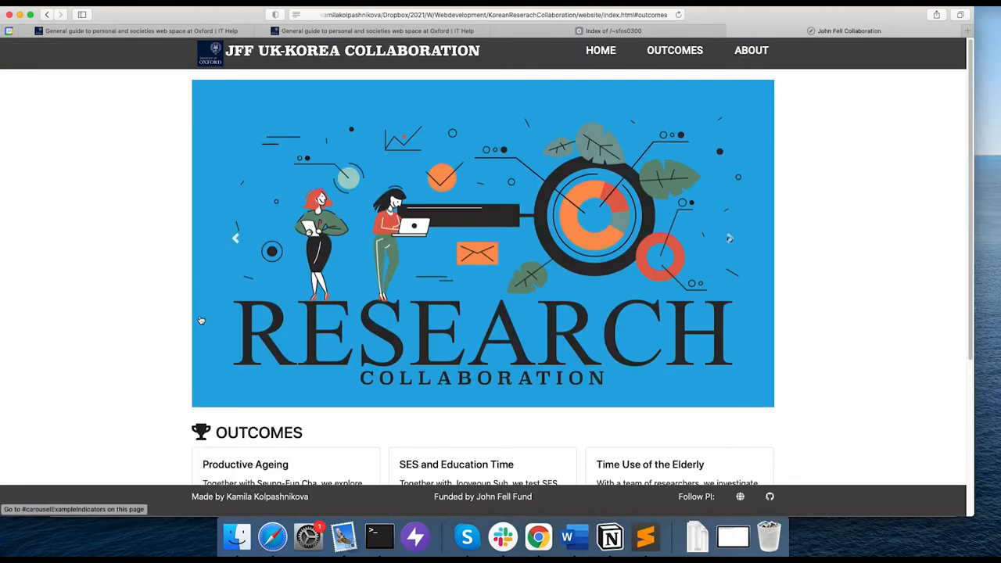
pyautogui.moveTo(184, 328)
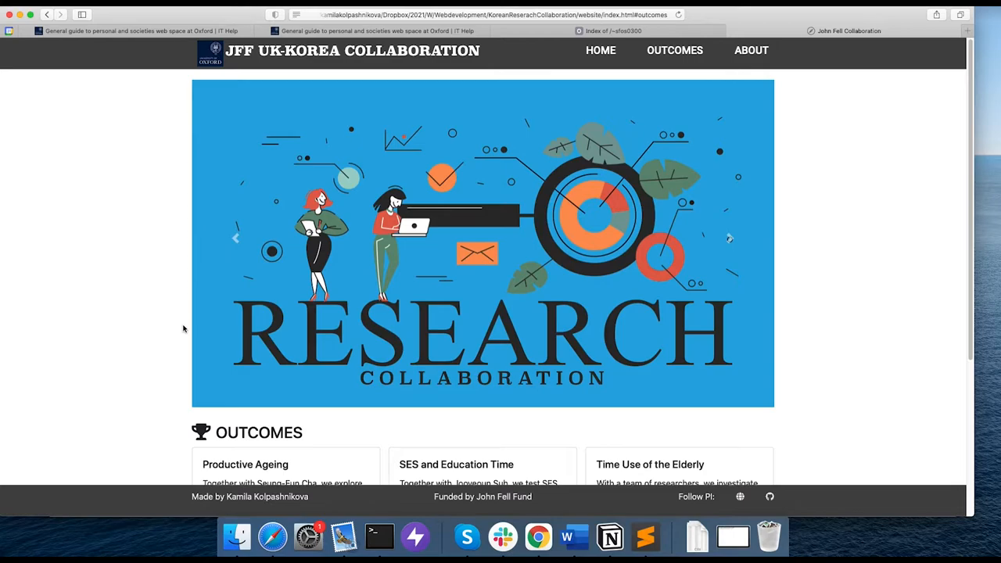
# Return to the empty personal web space index tab.
pyautogui.click(613, 30)
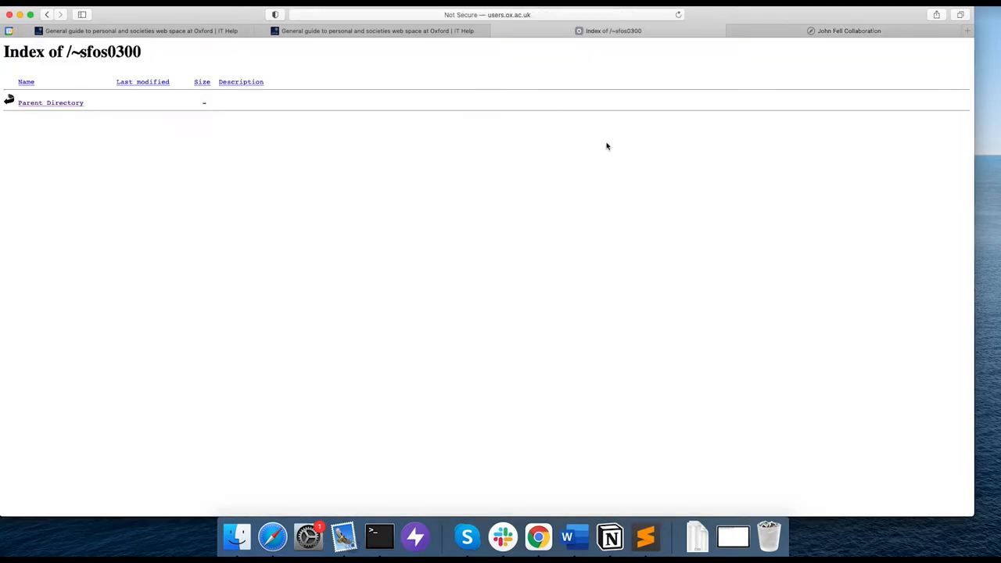
pyautogui.moveTo(335, 186)
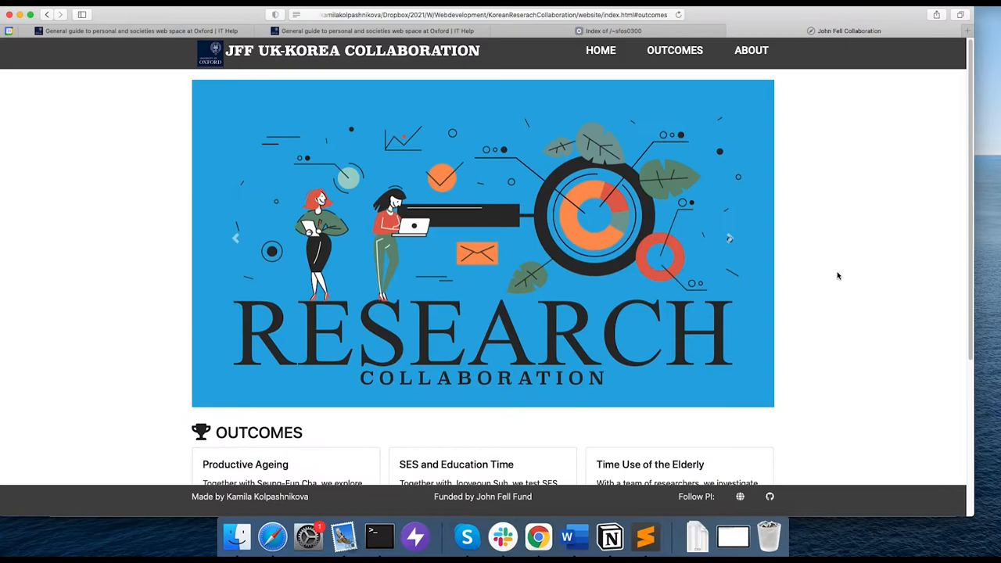
pyautogui.moveTo(851, 272)
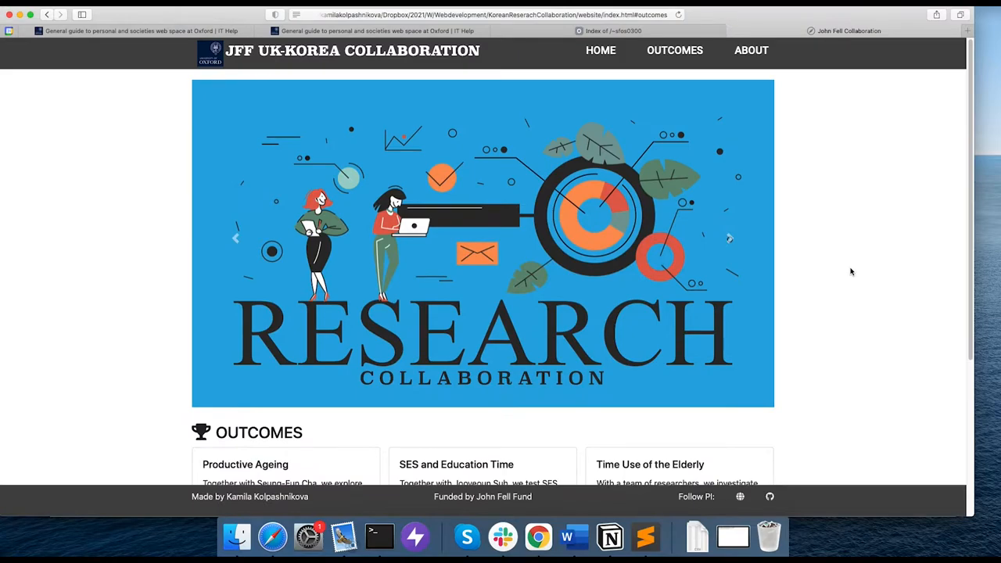
pyautogui.moveTo(573, 536)
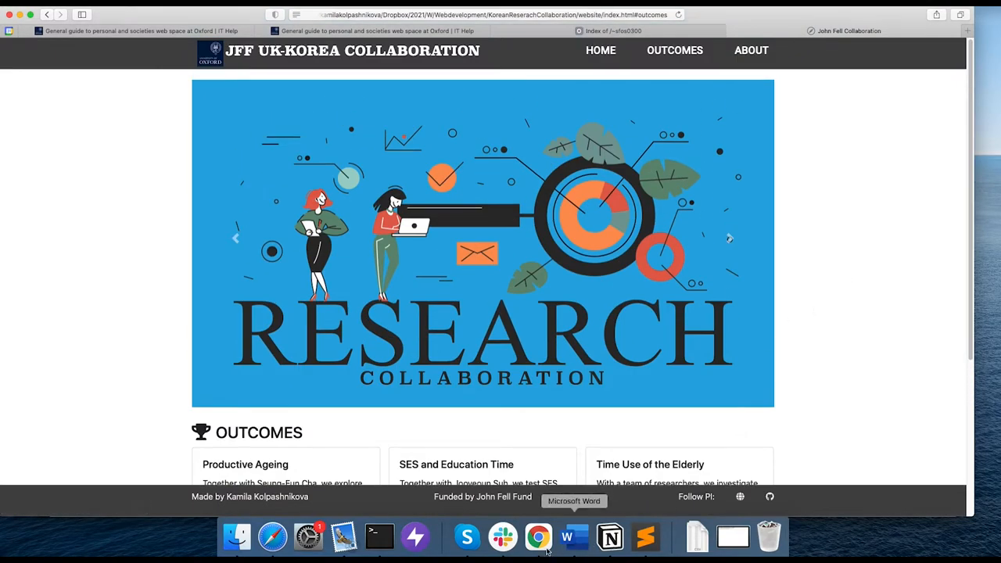
pyautogui.moveTo(677, 409)
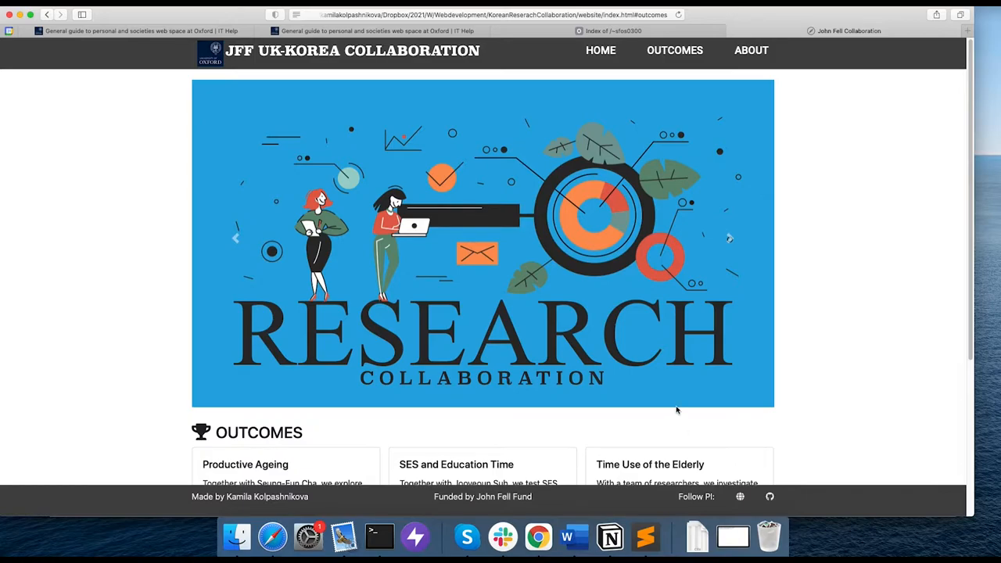
pyautogui.moveTo(795, 395)
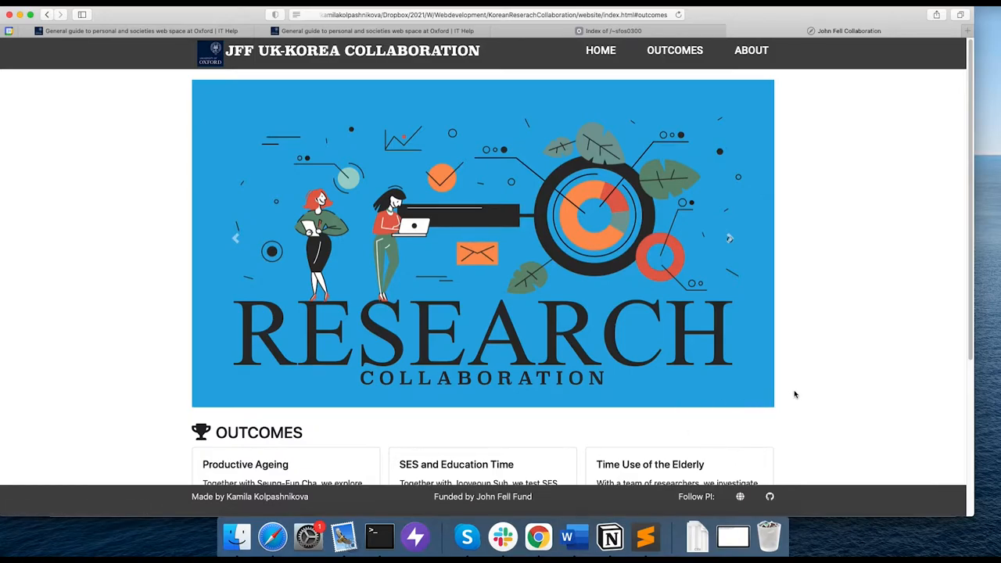
pyautogui.moveTo(809, 396)
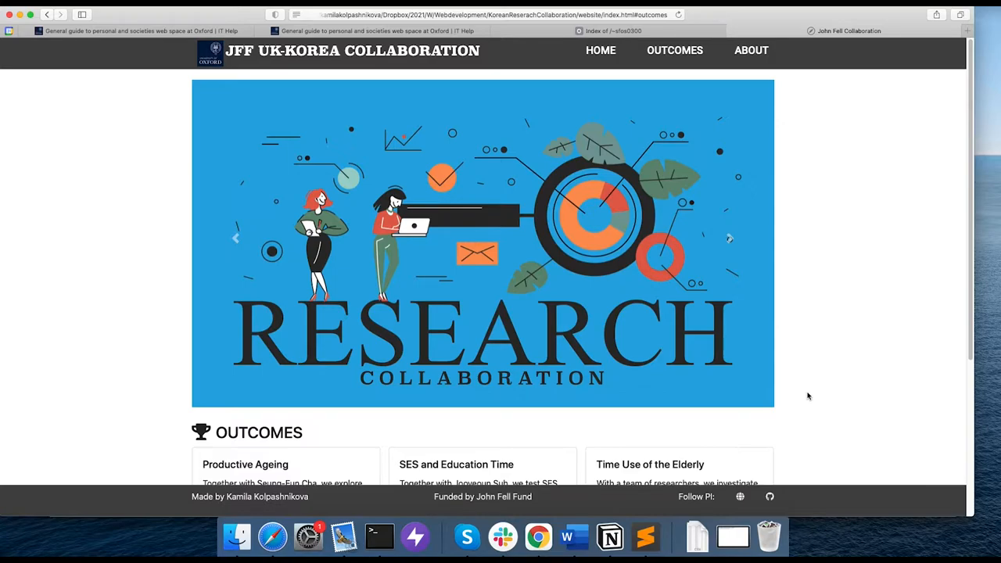
pyautogui.click(379, 537)
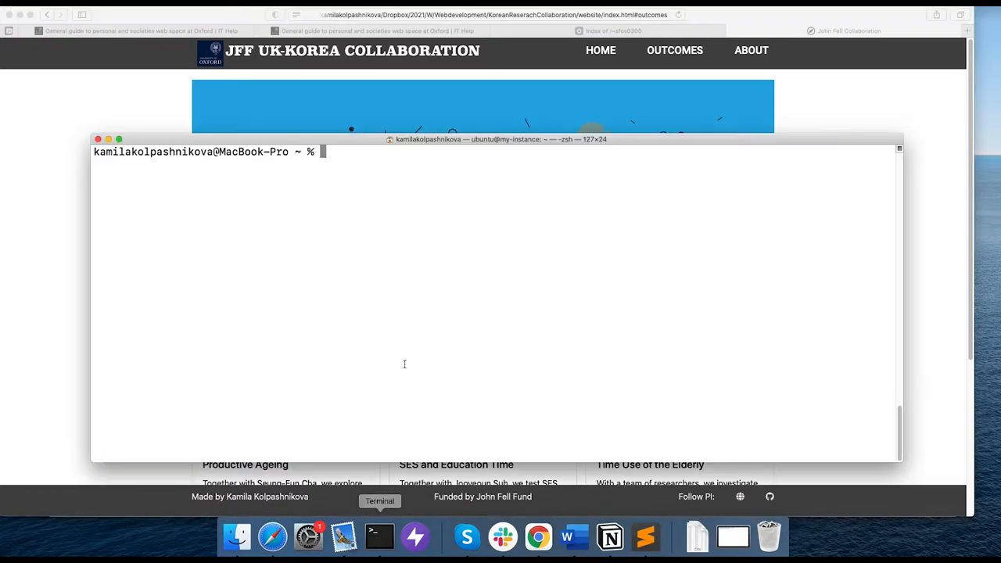
pyautogui.moveTo(427, 303)
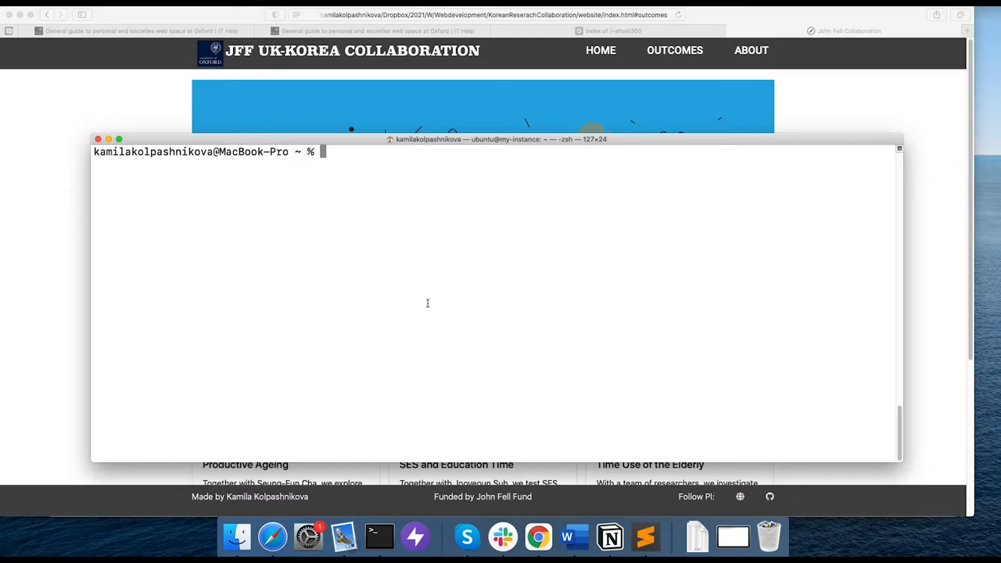
pyautogui.write('ss')
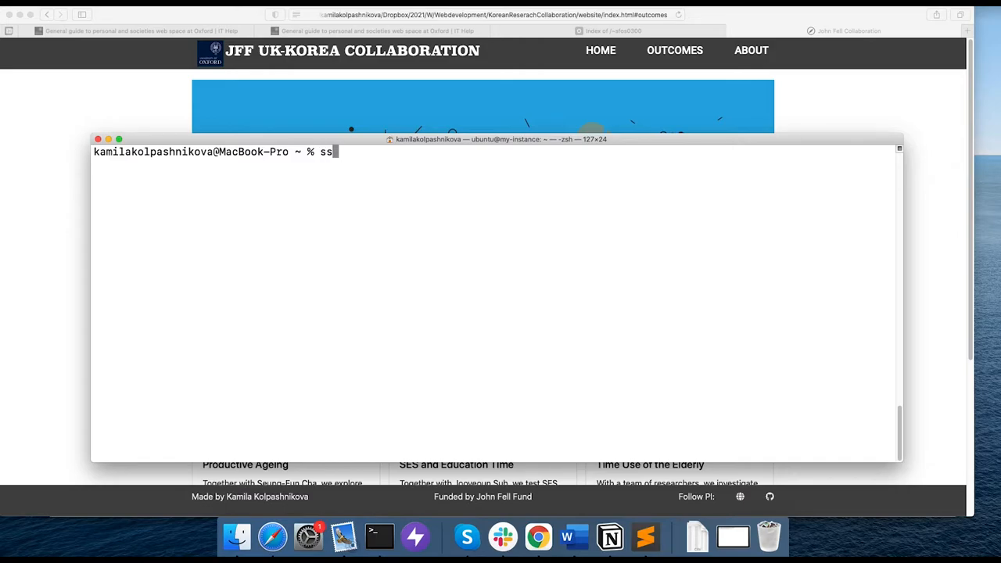
pyautogui.write('h')
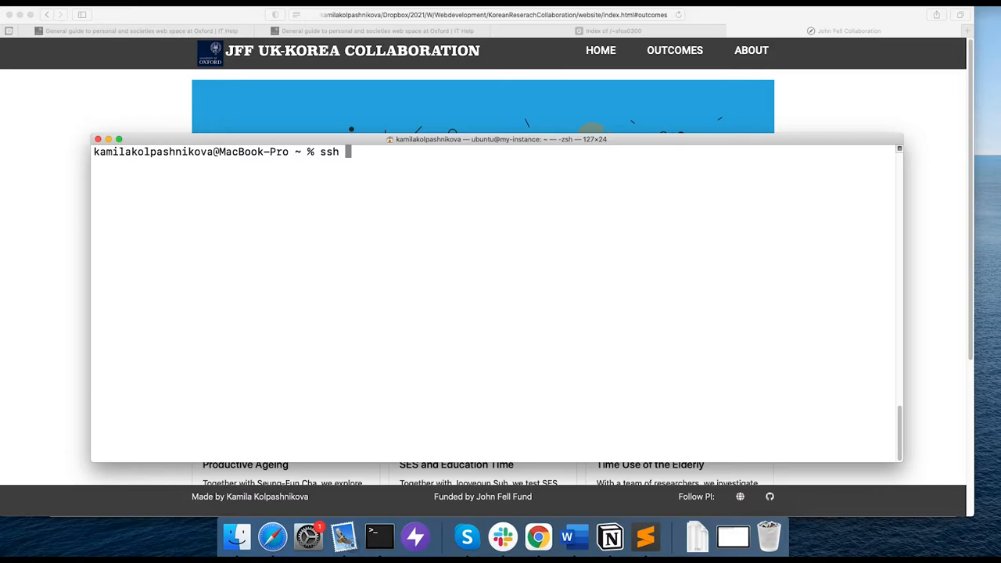
pyautogui.write('sfos0')
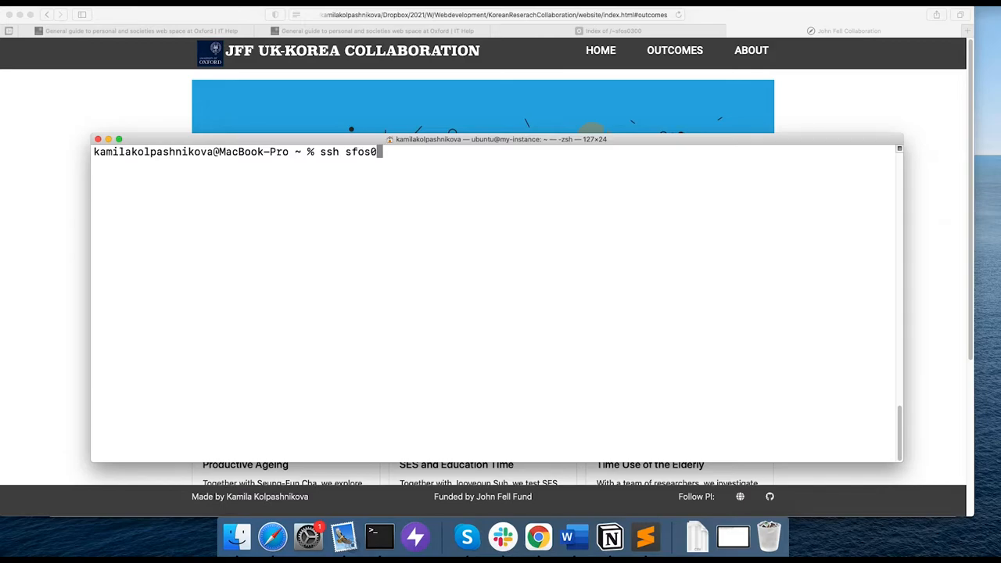
pyautogui.write('300')
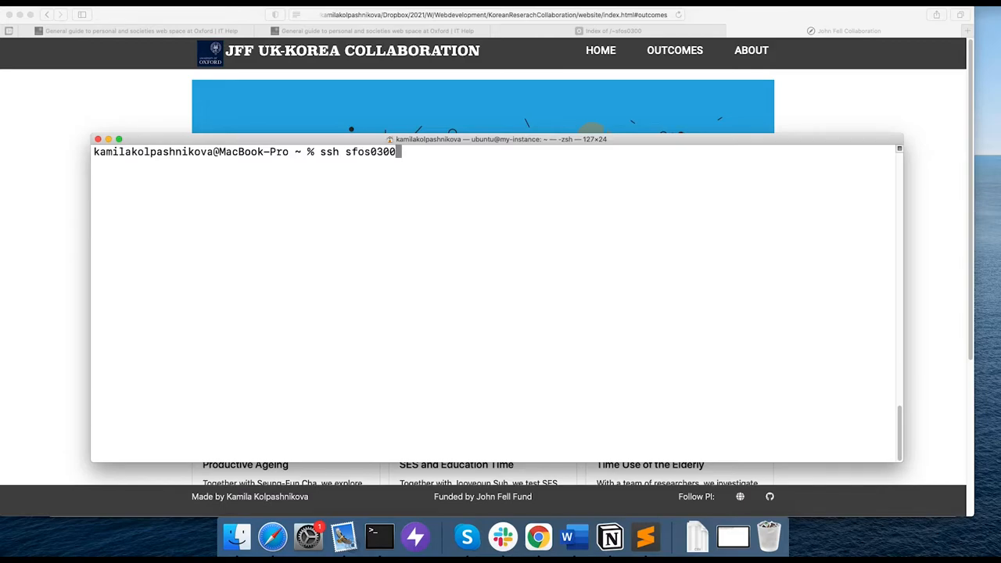
pyautogui.write('0')
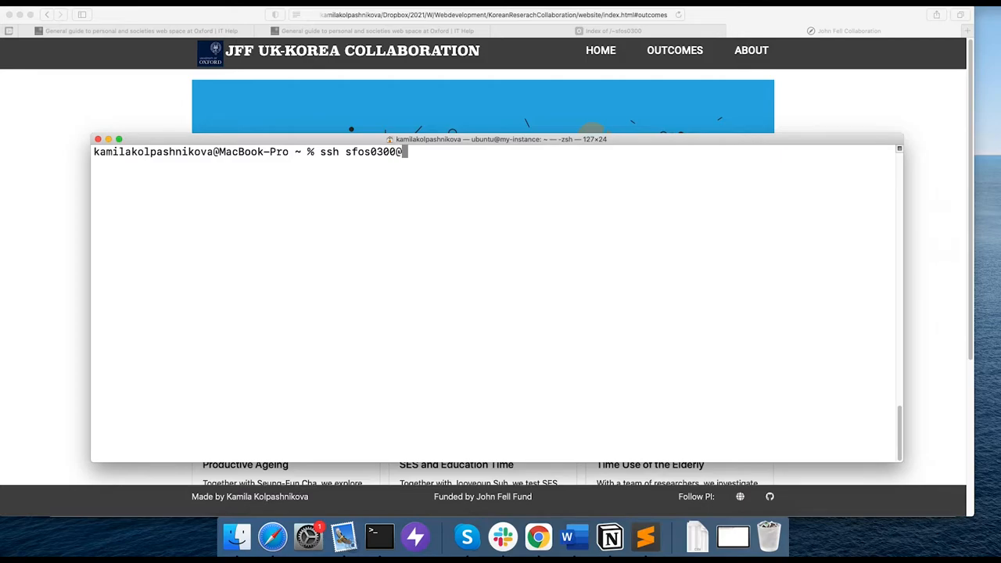
pyautogui.write('@linux.ox')
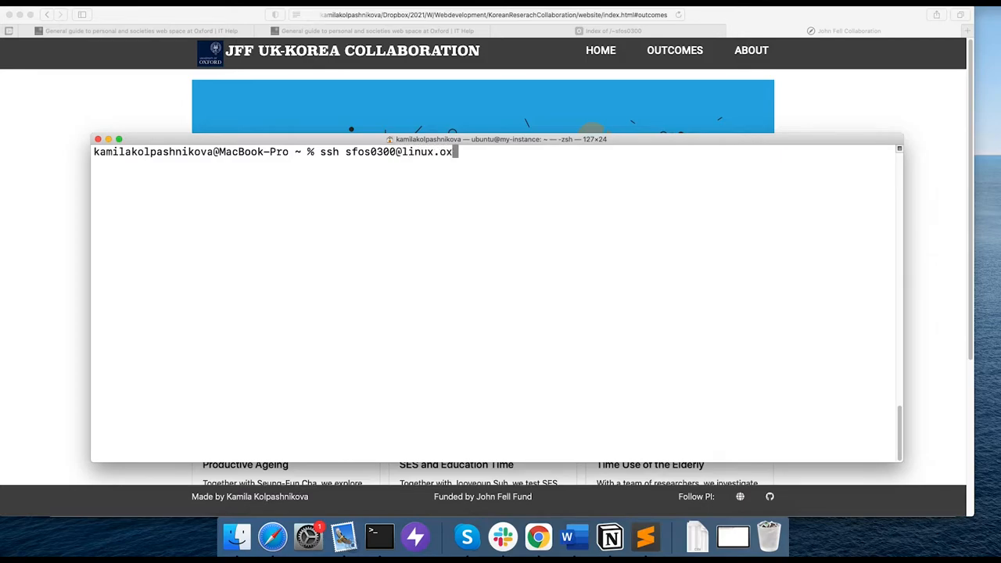
pyautogui.write('.ac.uk')
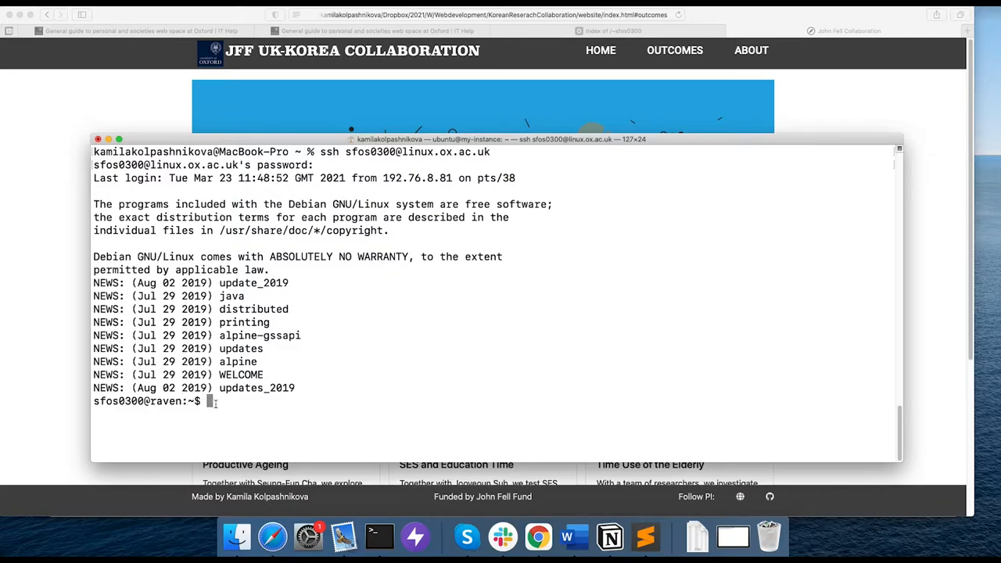
pyautogui.moveTo(496, 428)
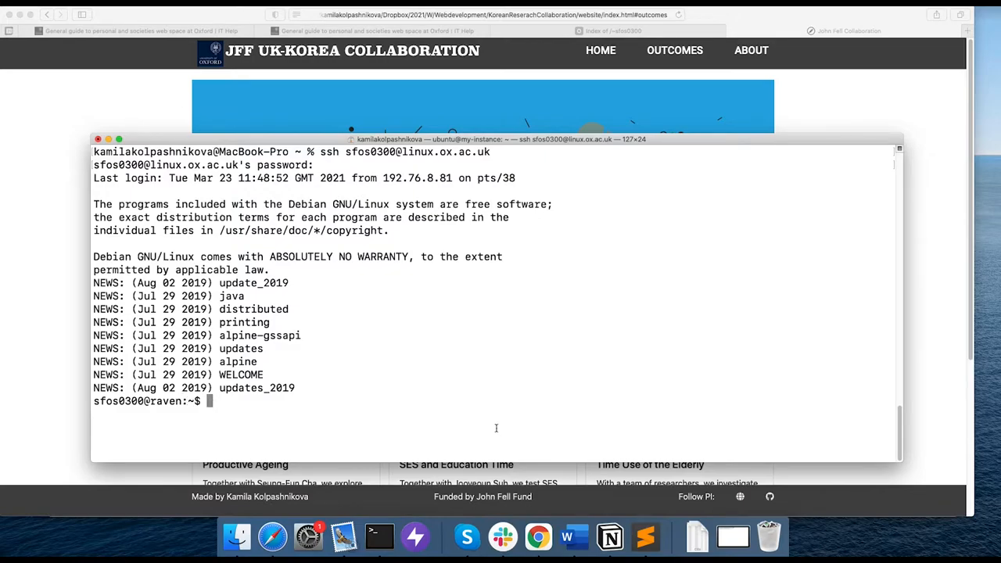
# List the home directory, change into public_html, and list it to confirm it is empty.
pyautogui.write('ls')
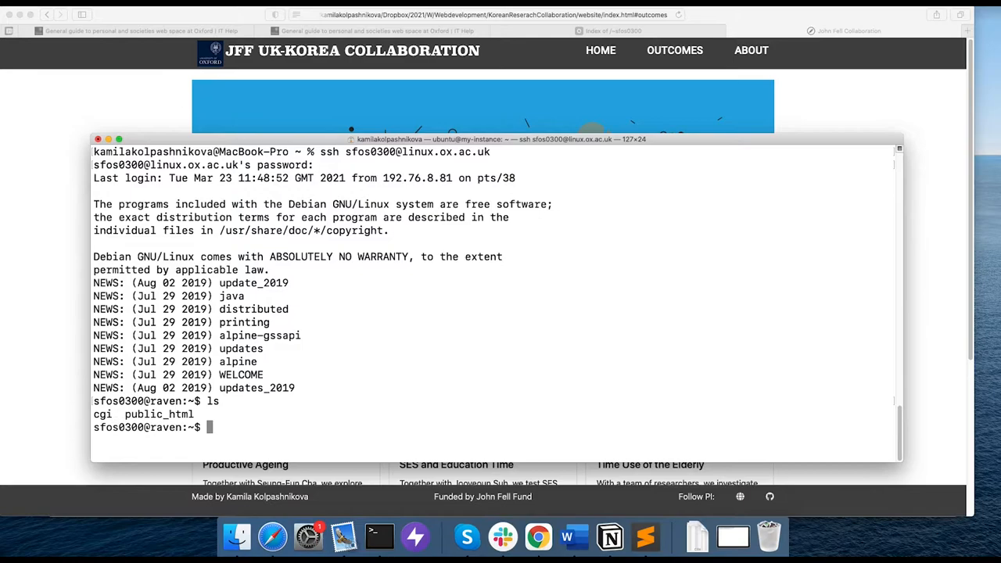
pyautogui.moveTo(193, 414)
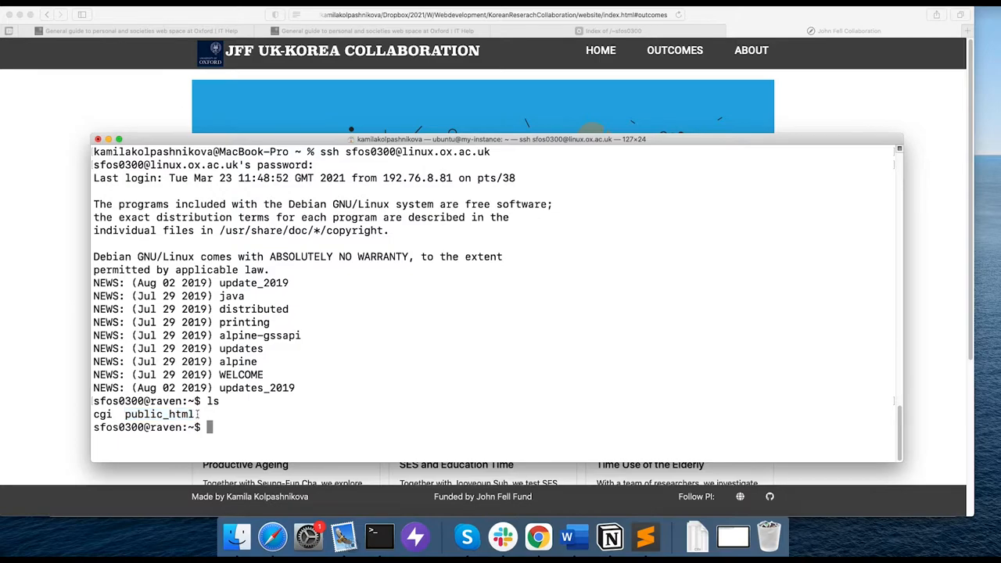
pyautogui.doubleClick(158, 413)
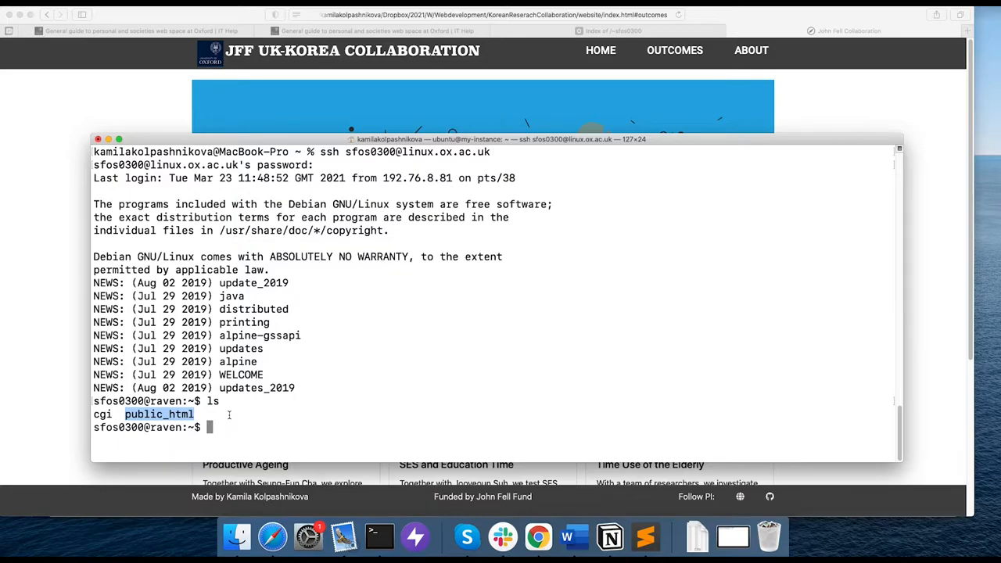
pyautogui.write('ls')
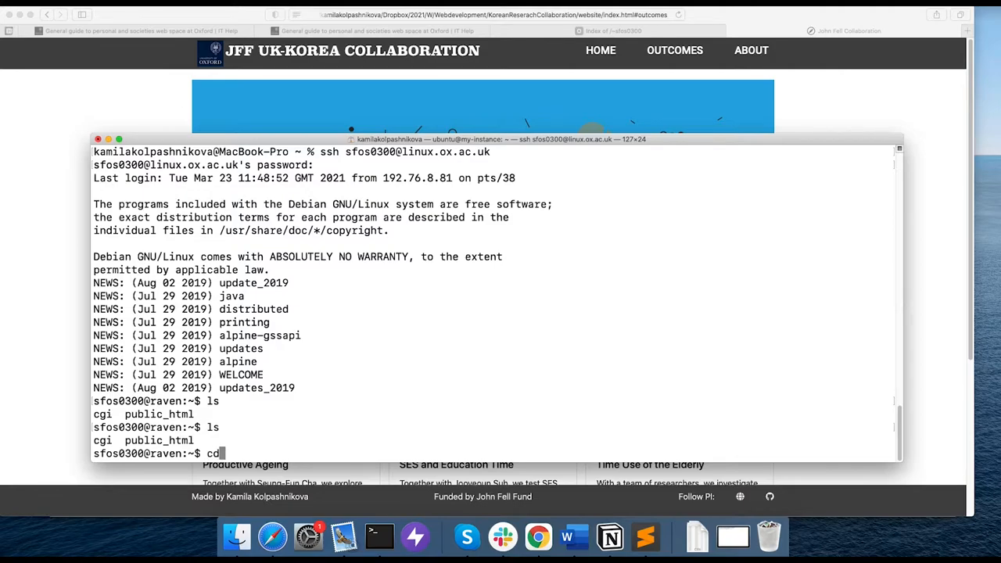
pyautogui.write('public_html')
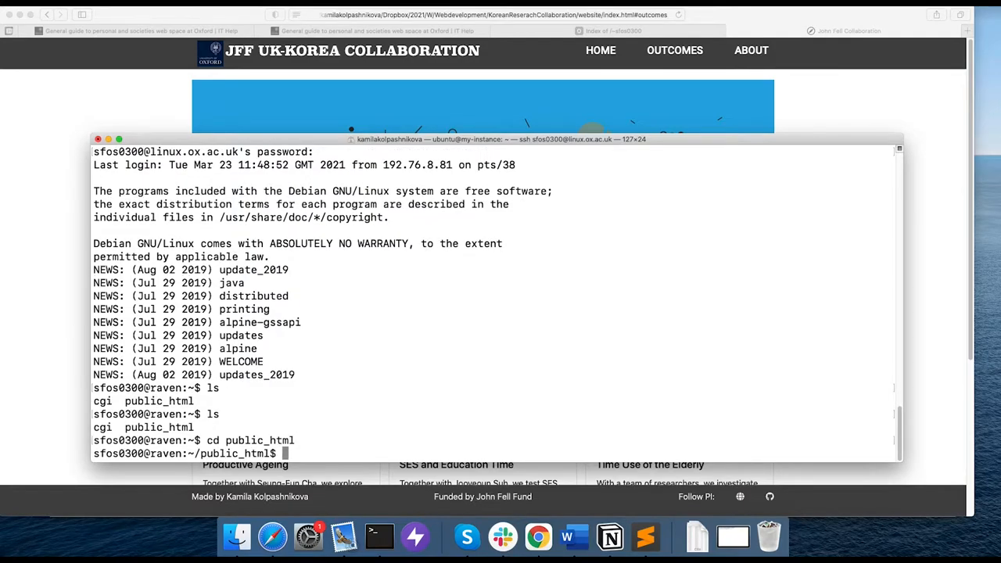
pyautogui.write('ls')
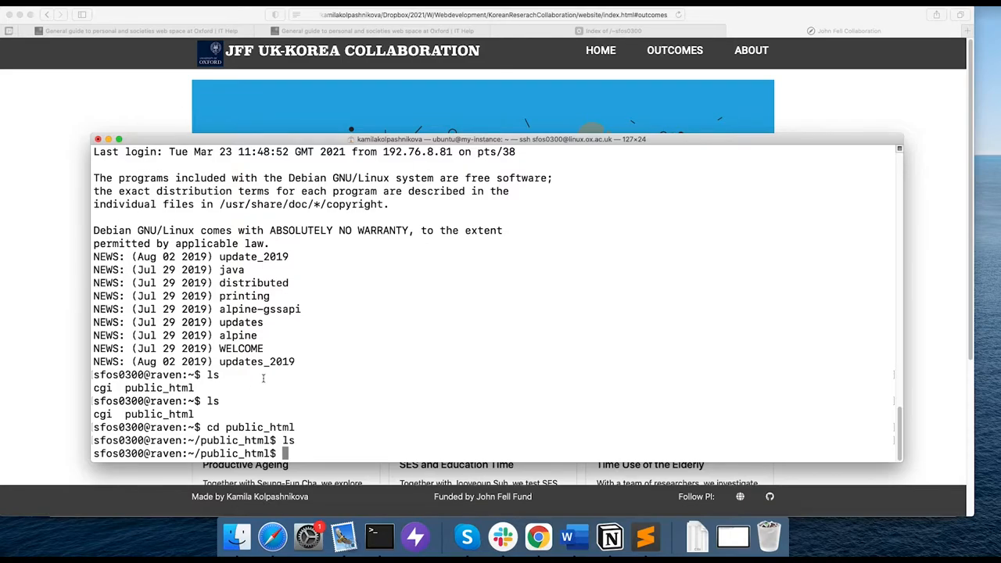
# Check the still-empty /~sfos0300 index in Safari, then return to the SSH session.
pyautogui.click(613, 30)
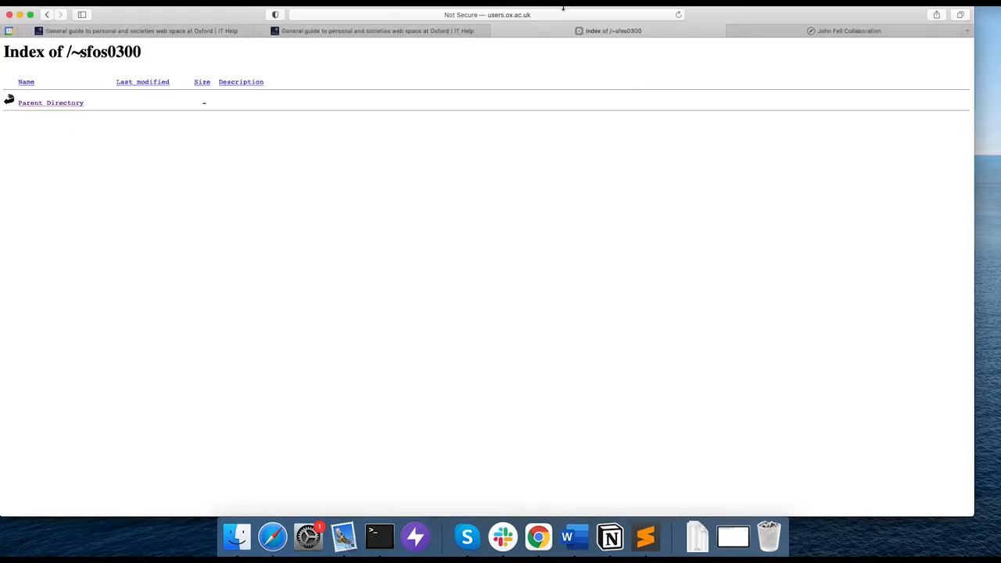
pyautogui.moveTo(345, 136)
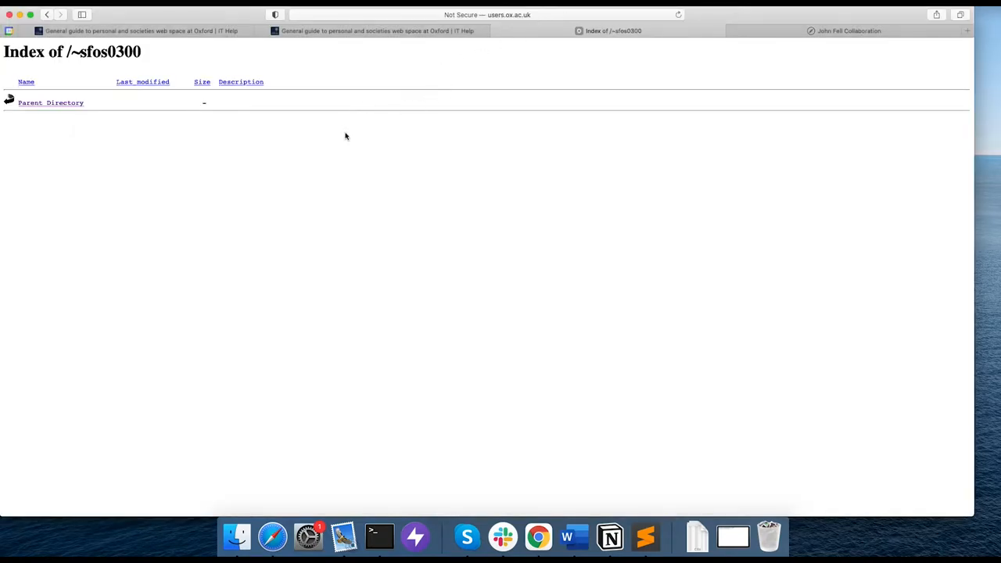
pyautogui.moveTo(106, 172)
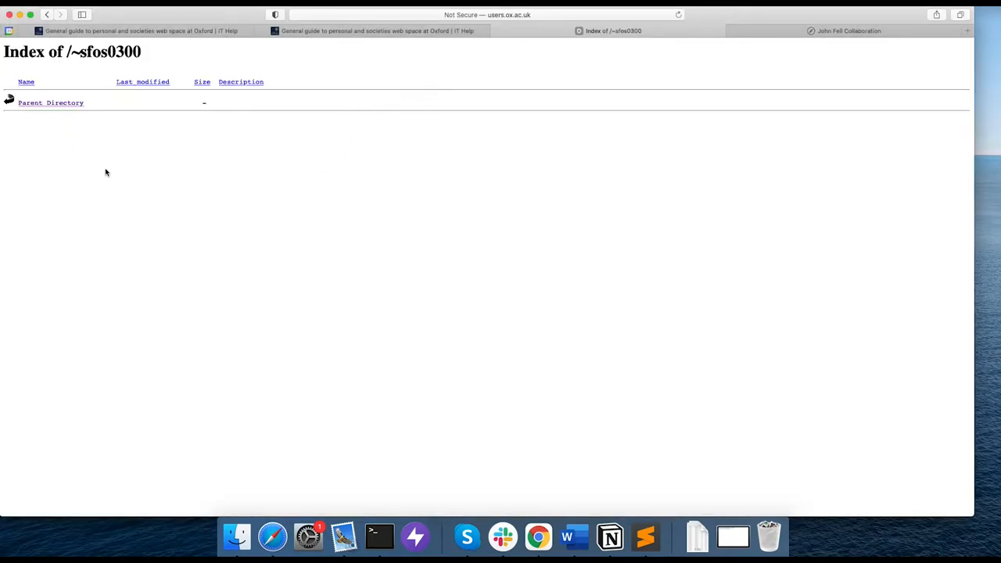
pyautogui.moveTo(343, 536)
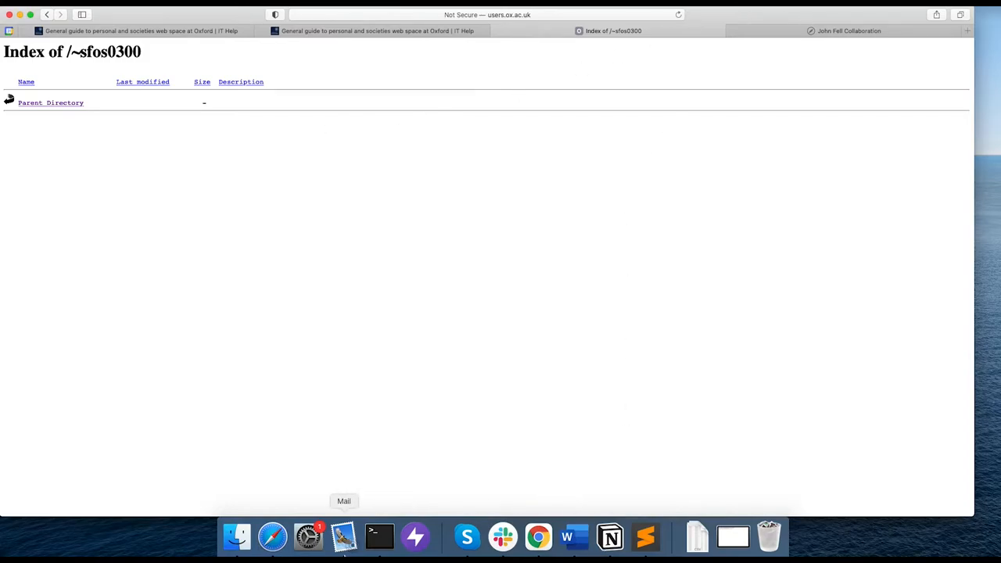
pyautogui.click(380, 536)
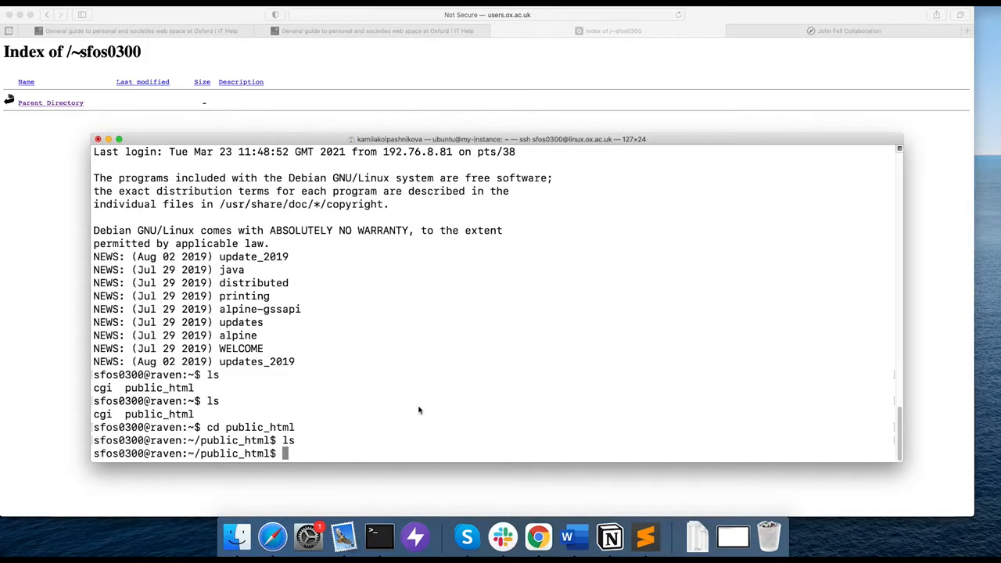
pyautogui.moveTo(415, 537)
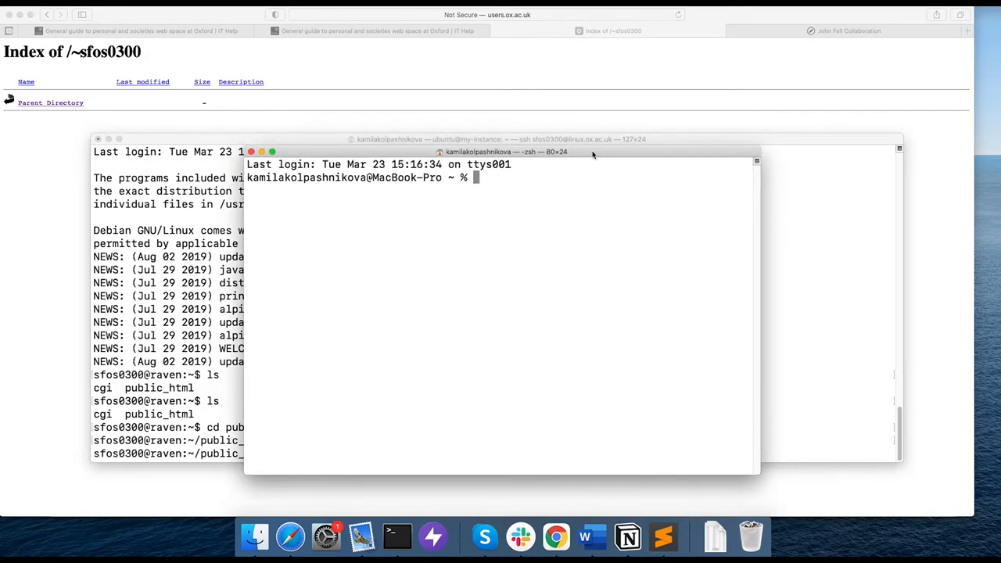
# In a new local window, type scp -r copying the KoreanReserachCollabo website folder to ~/public_html.
pyautogui.moveTo(507, 152); pyautogui.dragTo(530, 150)
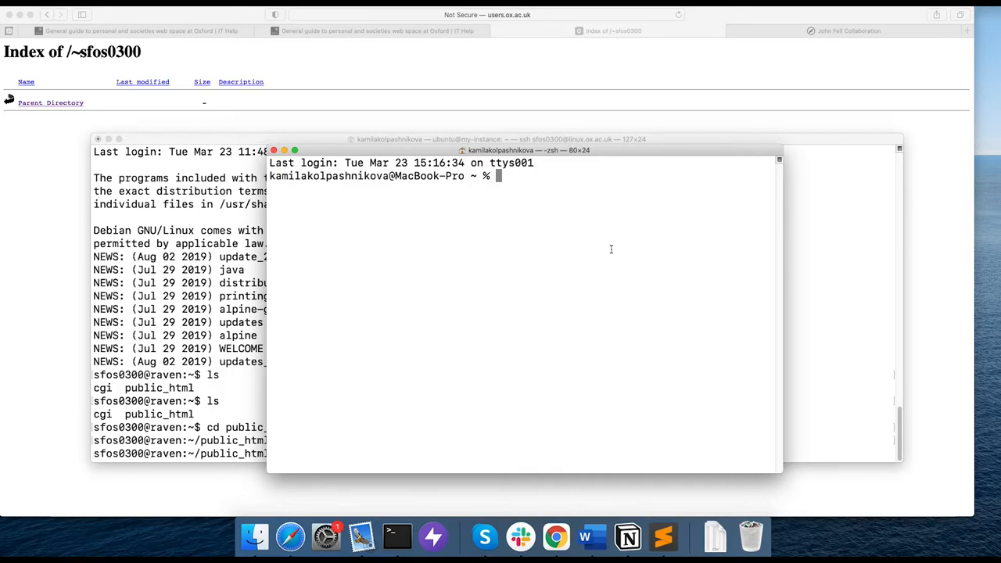
pyautogui.write('scp -r /Users/kamilakolpashnikova/Dropbox/2021/W/Webdevelopment/KoreanReserachCollaboration/website sfos0300@linux.ox.ac.uk:~/public_html')
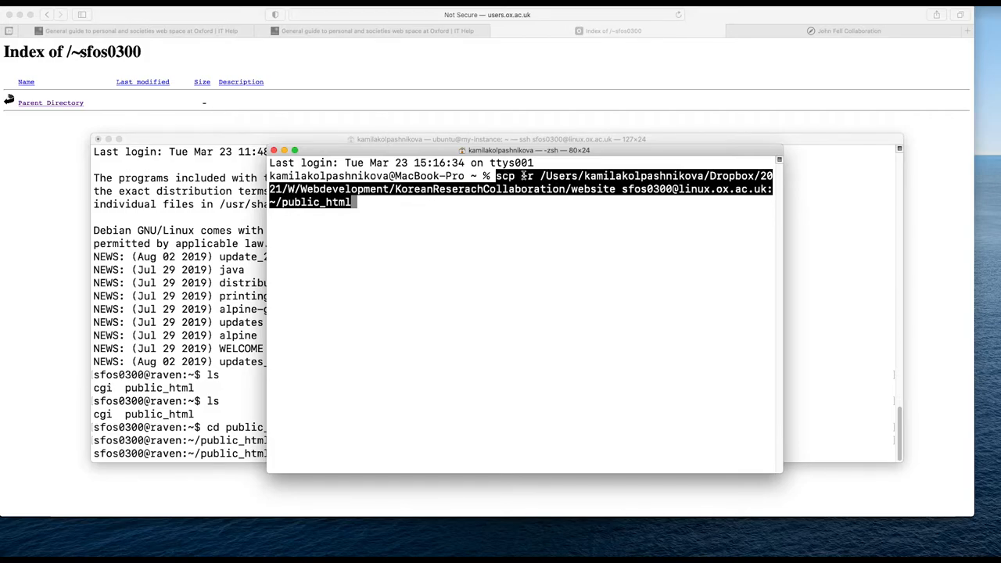
pyautogui.click(483, 222)
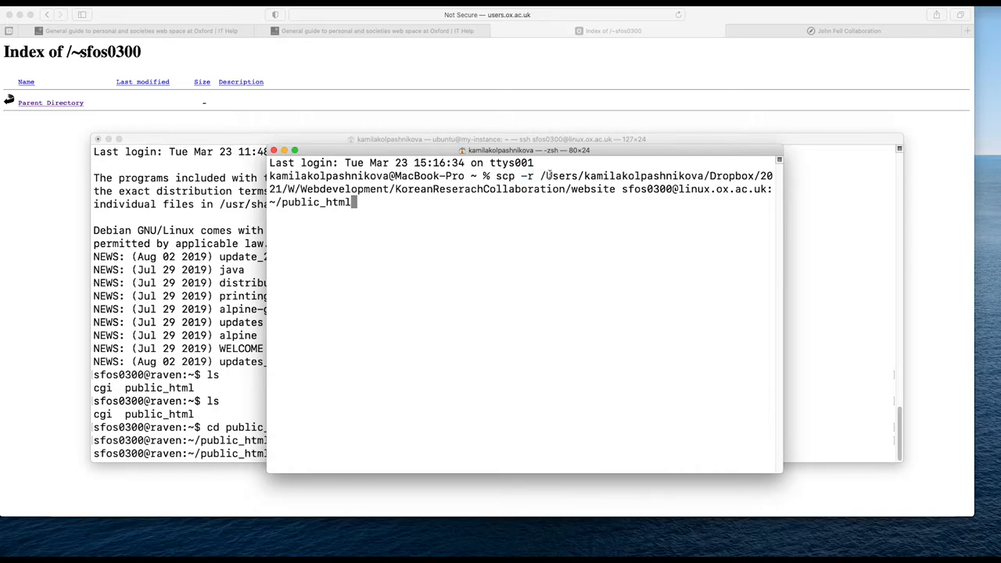
pyautogui.moveTo(539, 176); pyautogui.dragTo(615, 189)
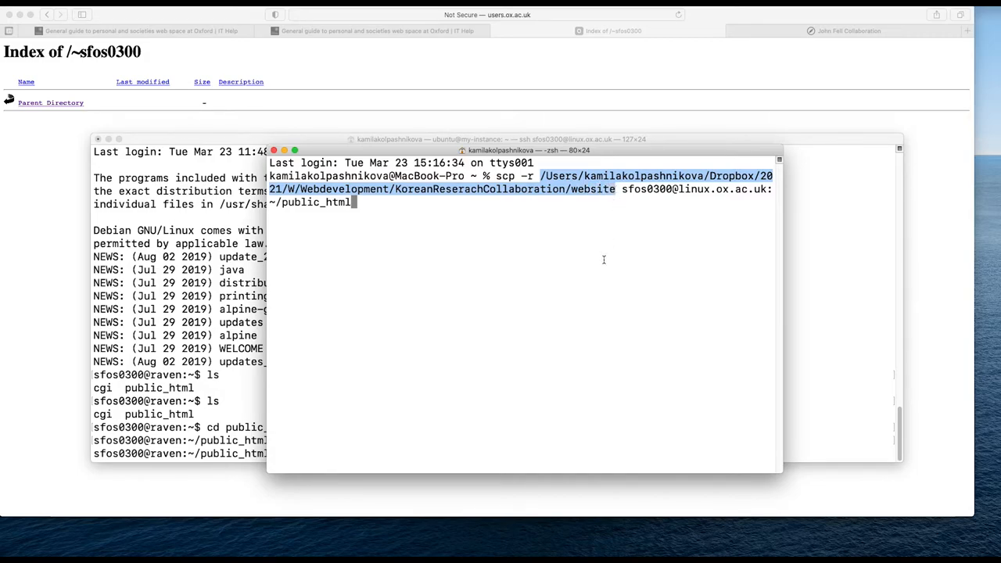
pyautogui.moveTo(579, 199)
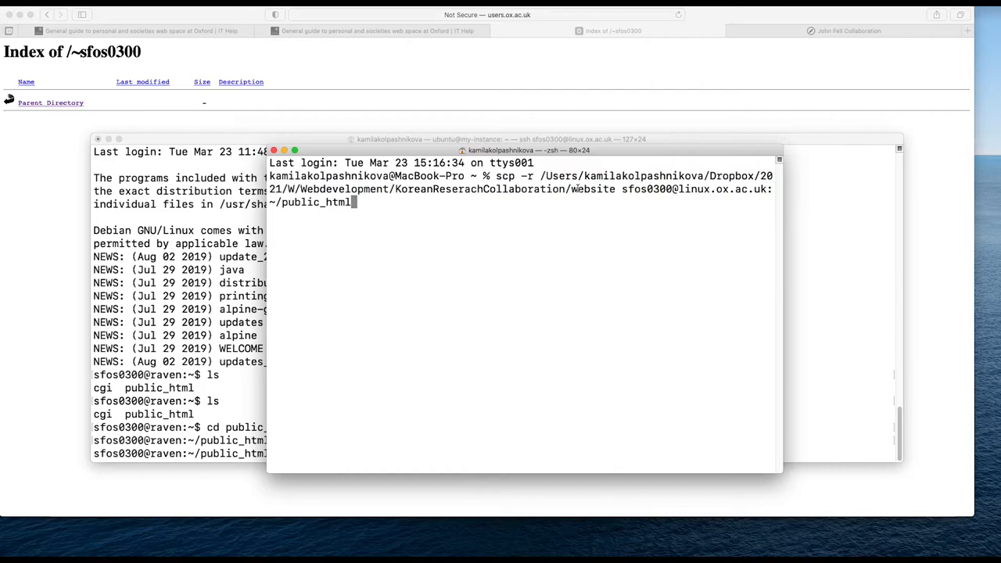
pyautogui.doubleClick(593, 190)
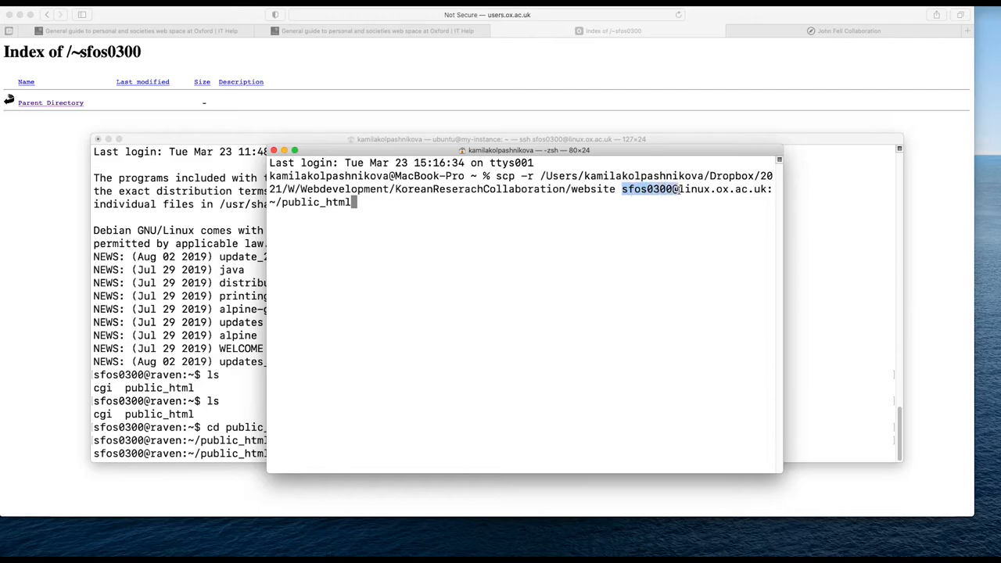
pyautogui.moveTo(678, 189); pyautogui.dragTo(769, 189)
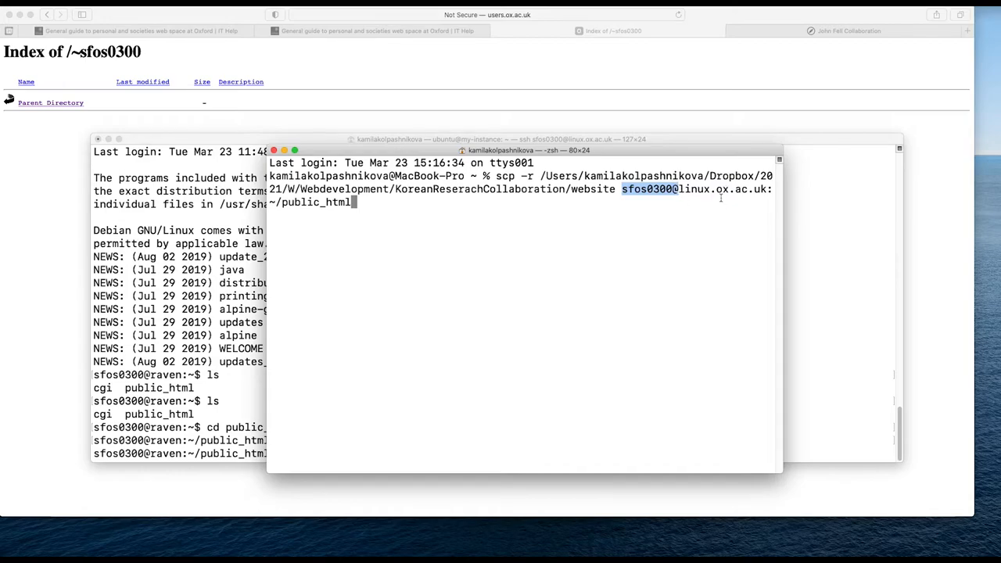
pyautogui.moveTo(731, 207)
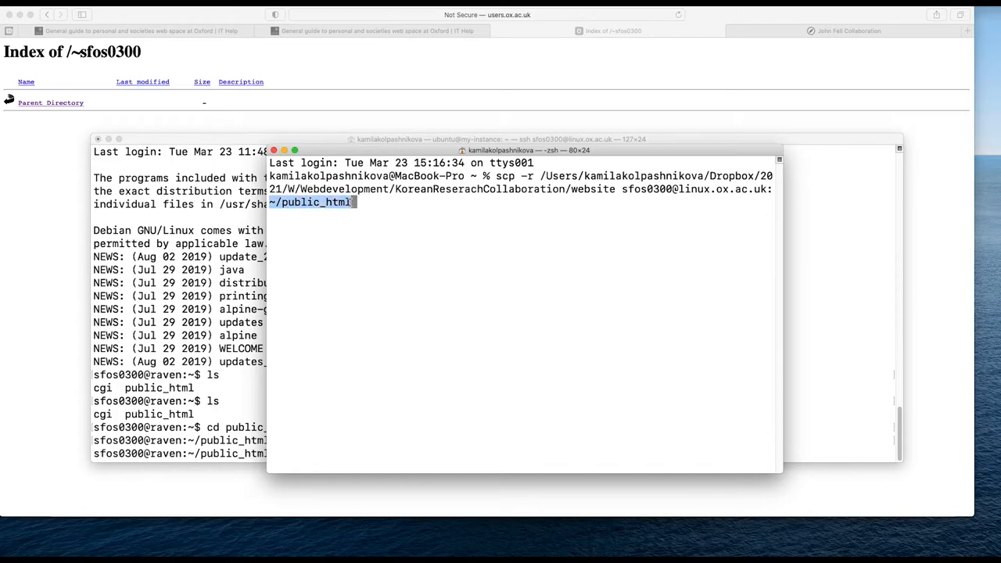
pyautogui.moveTo(347, 226)
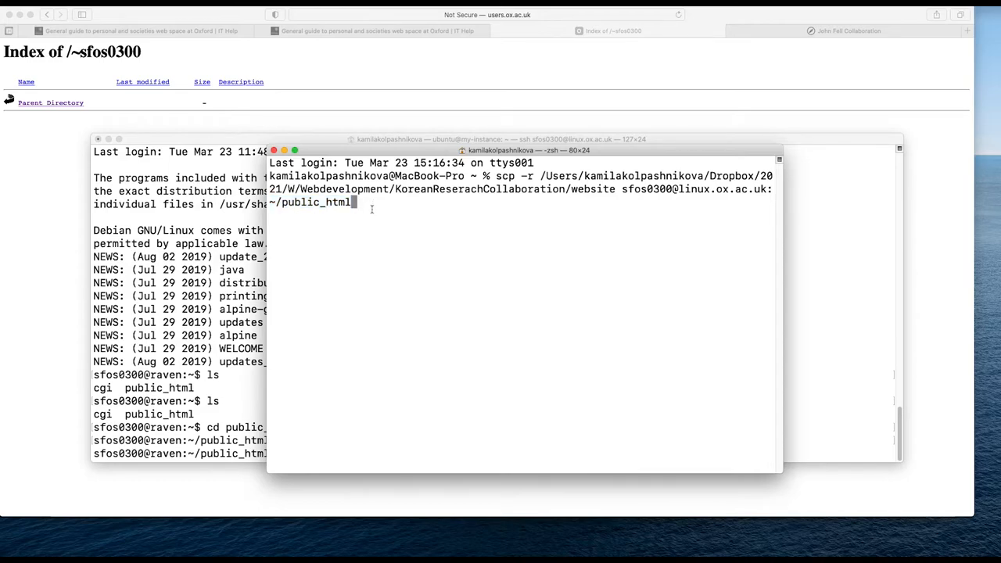
pyautogui.moveTo(380, 220)
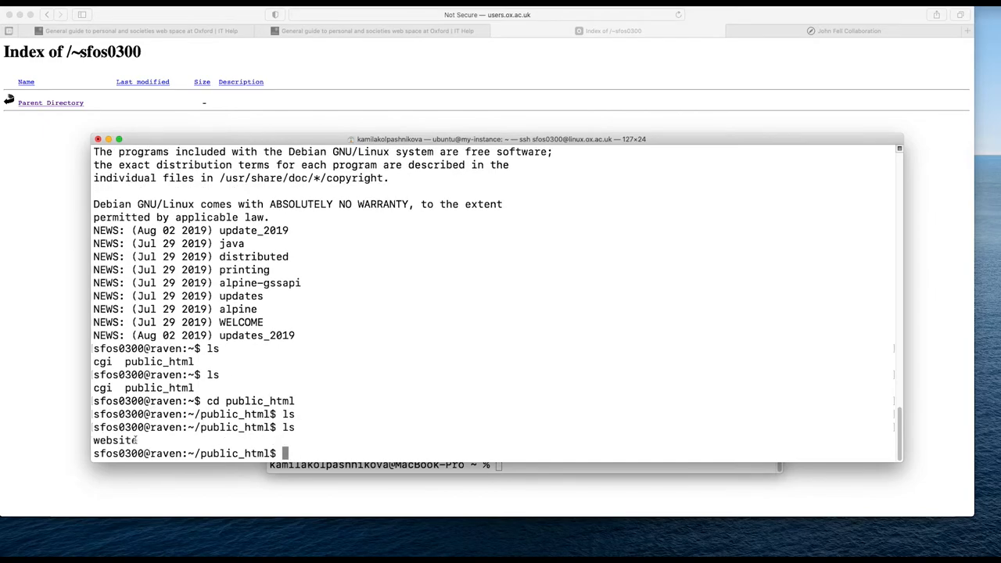
# Highlight public_html in the server prompt after confirming the website folder arrived.
pyautogui.doubleClick(115, 439)
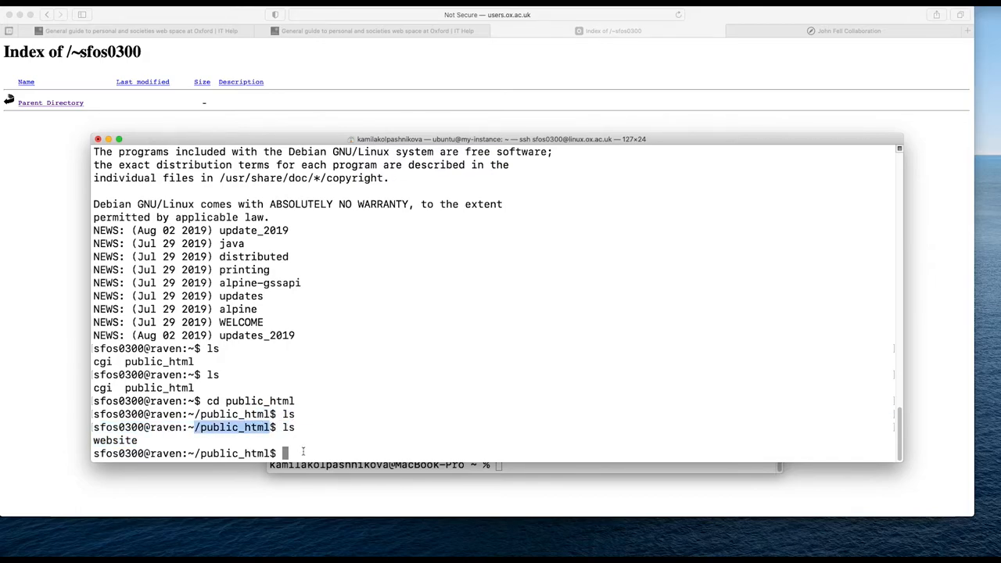
# Reload the /~sfos0300 index in Safari so it lists the website/ folder.
pyautogui.click(613, 31)
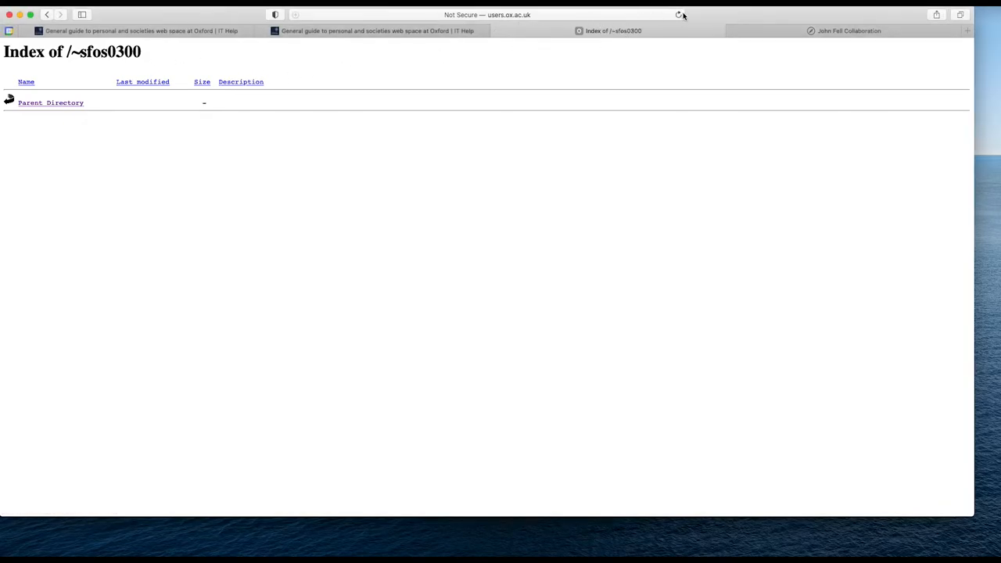
pyautogui.click(678, 14)
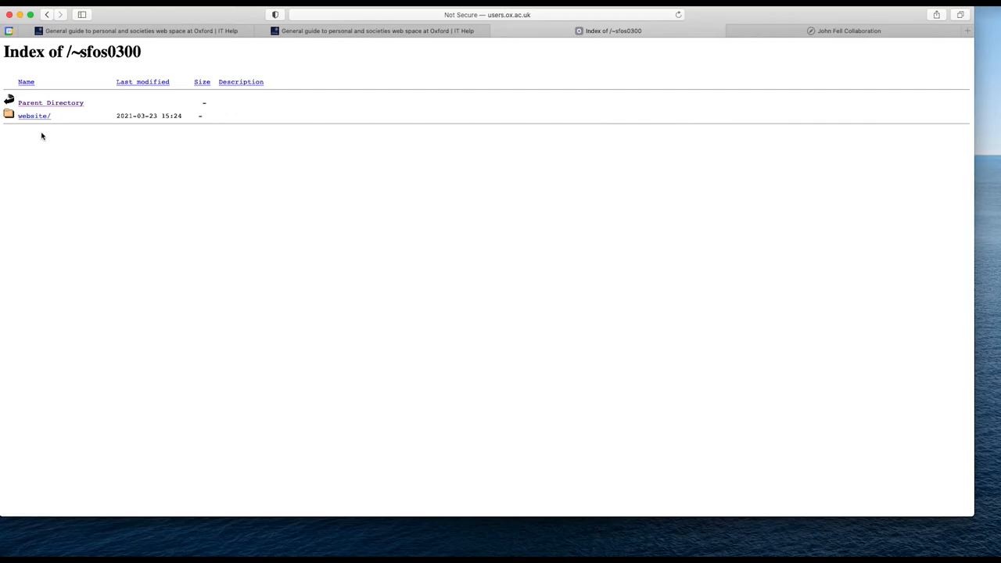
pyautogui.moveTo(35, 116)
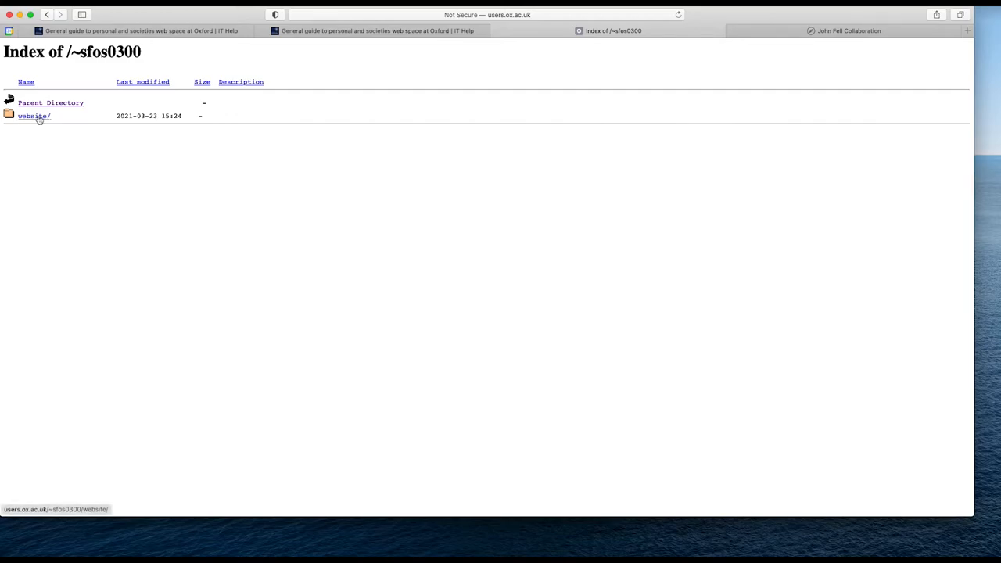
pyautogui.moveTo(68, 120)
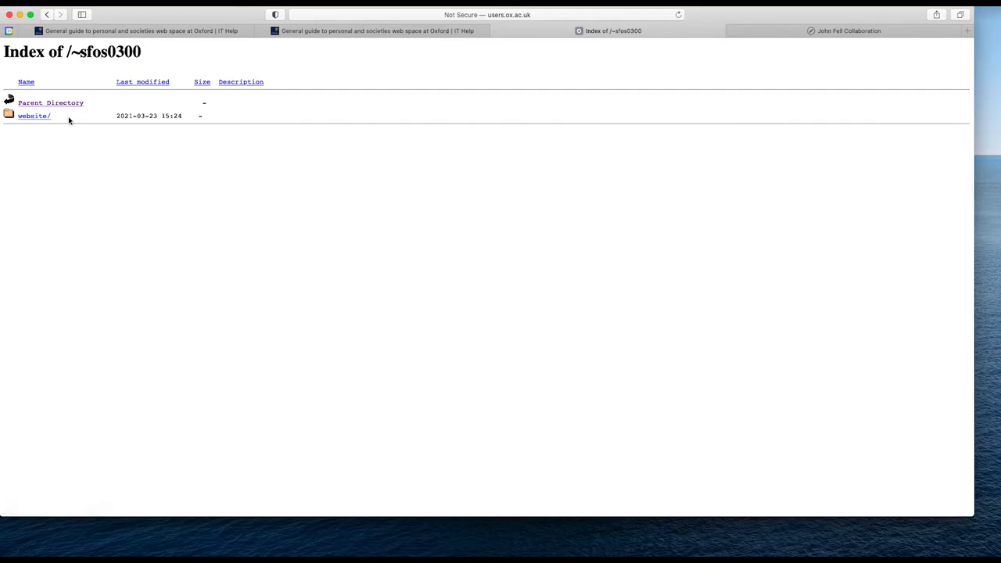
pyautogui.moveTo(133, 143)
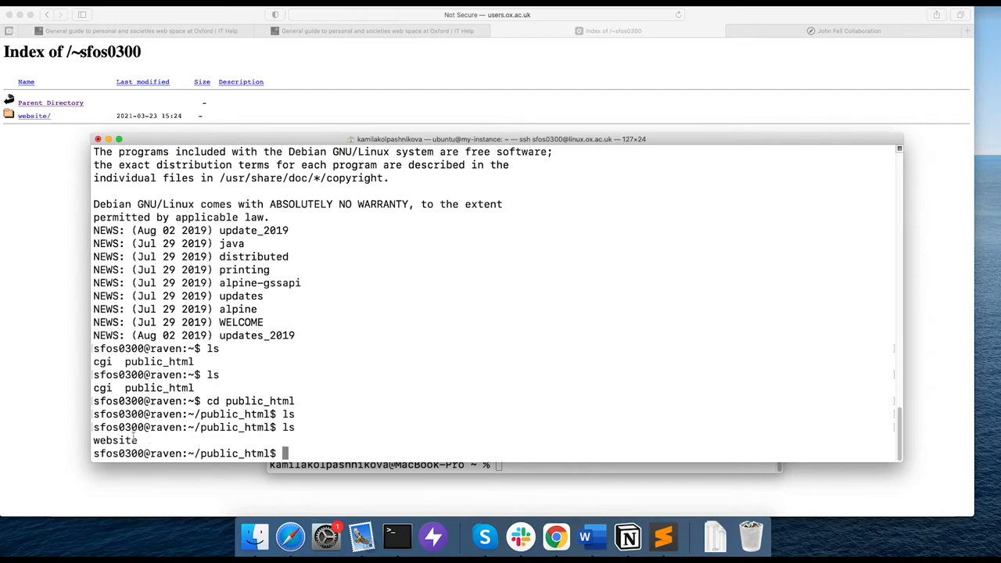
# Change the server session into the 'website/' folder with 'cd website/'.
pyautogui.doubleClick(115, 439)
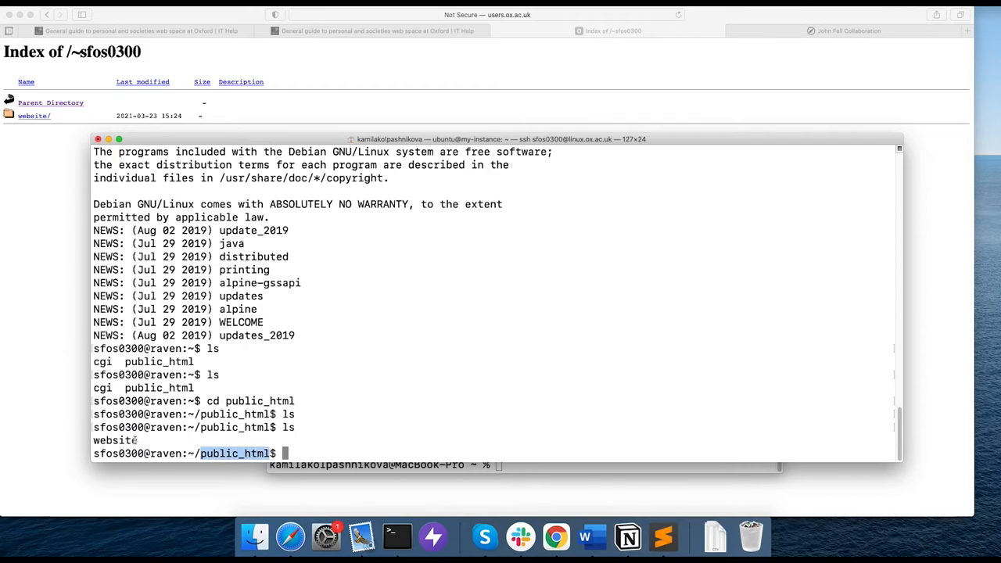
pyautogui.doubleClick(115, 439)
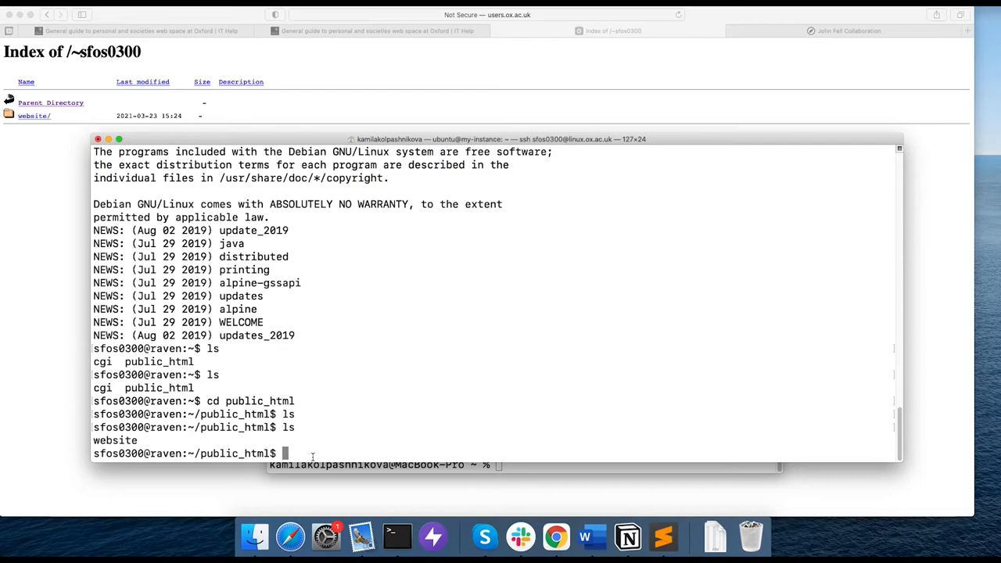
pyautogui.write('cd')
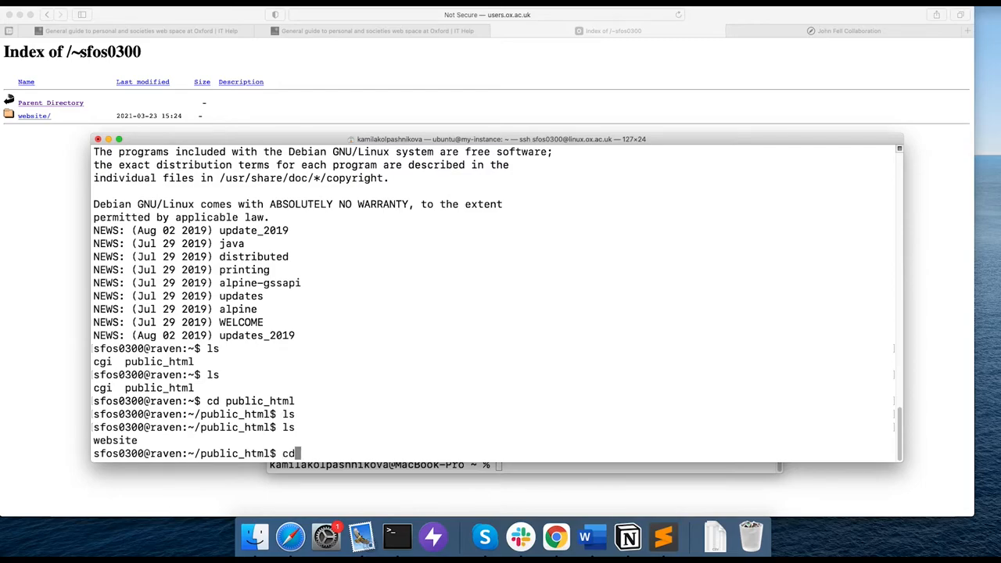
pyautogui.write('website/')
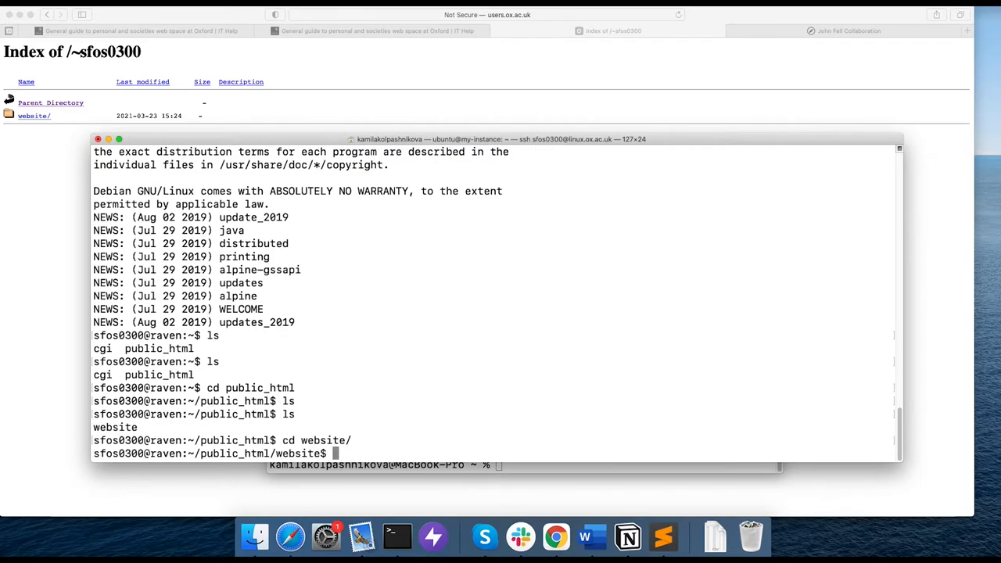
pyautogui.press('Return')
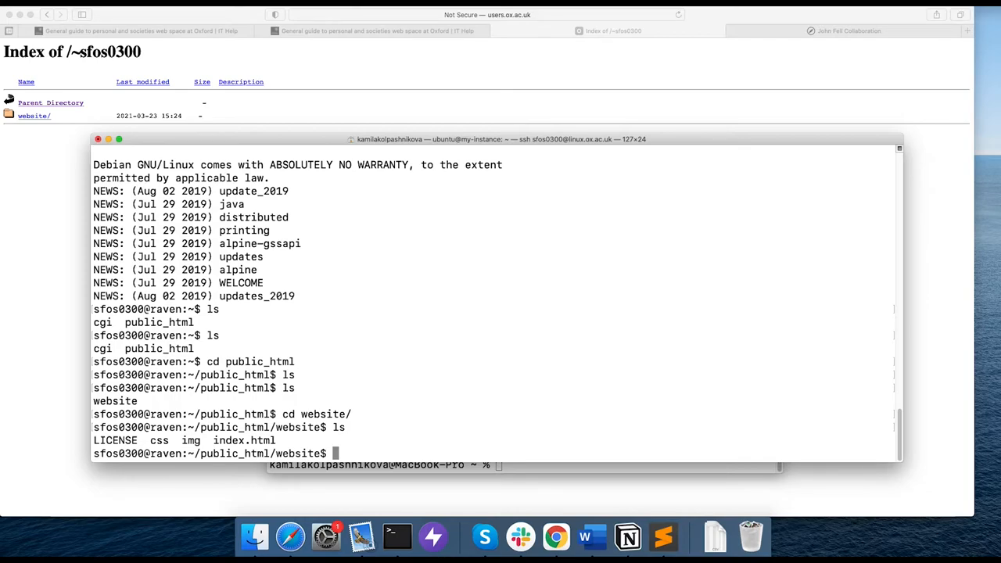
# Try 'cp -r * /..', 'apt-get install sudo' and a sudo copy, all denied by permissions.
pyautogui.write('cp')
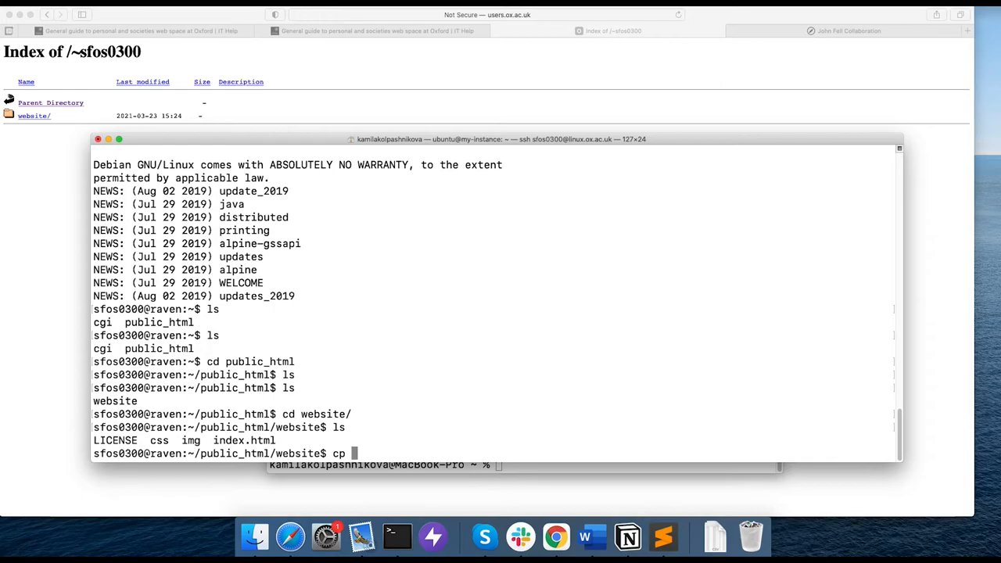
pyautogui.write('*')
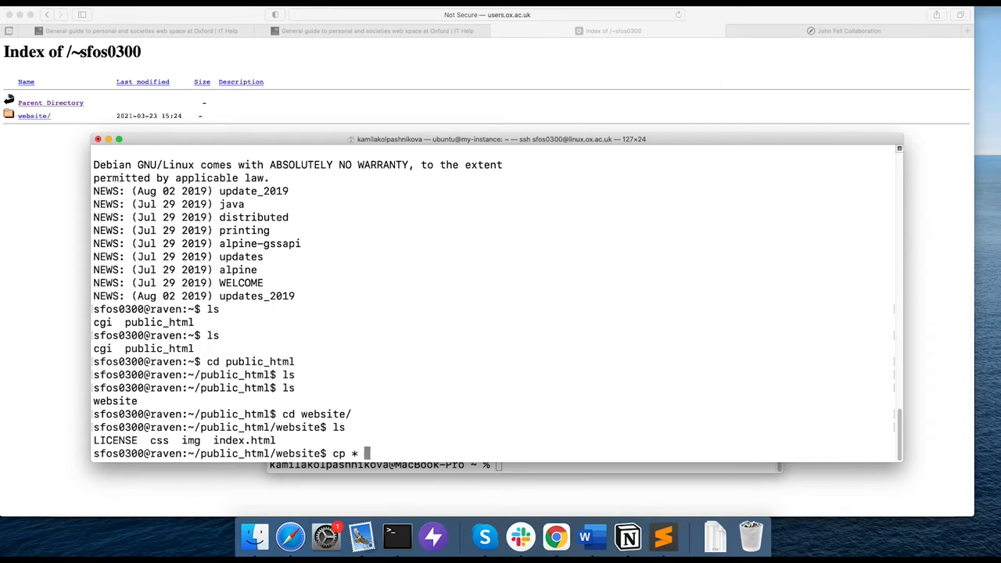
pyautogui.write('/')
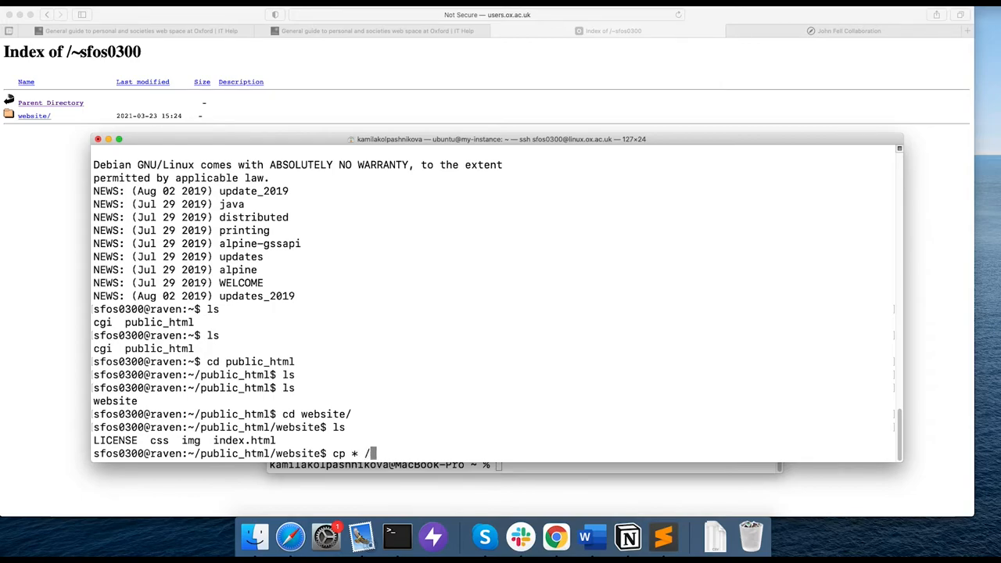
pyautogui.write('..')
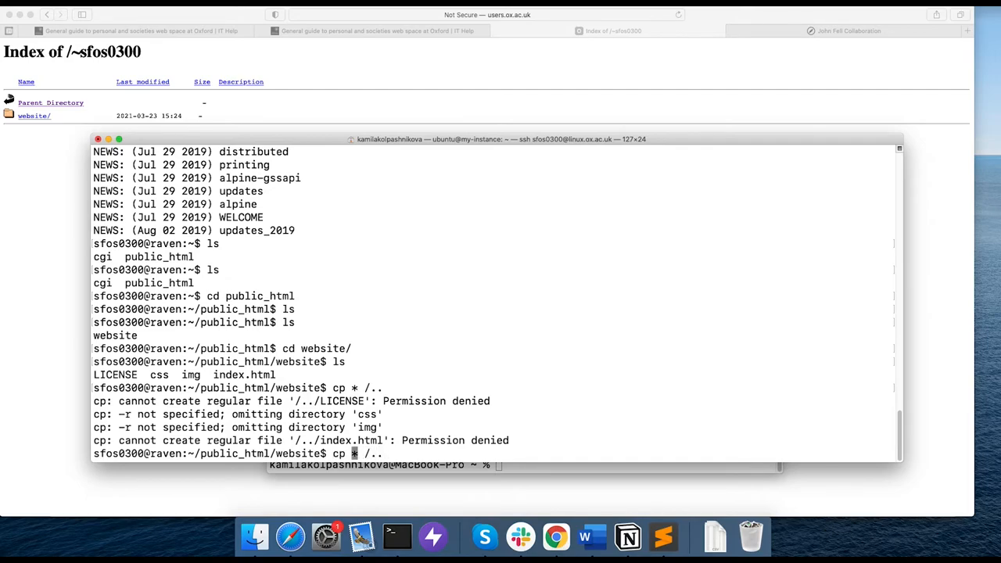
pyautogui.write('-r')
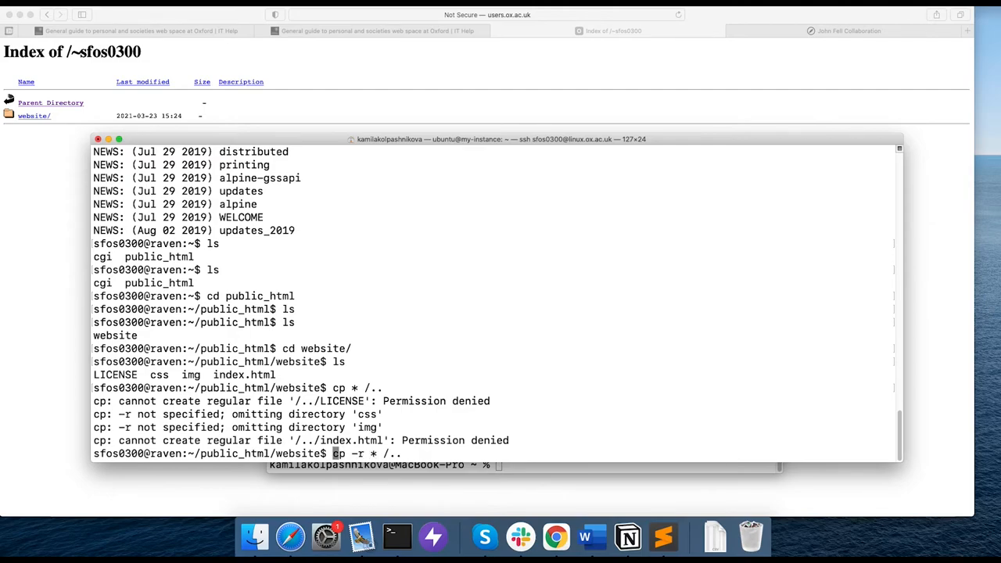
pyautogui.press('Return')
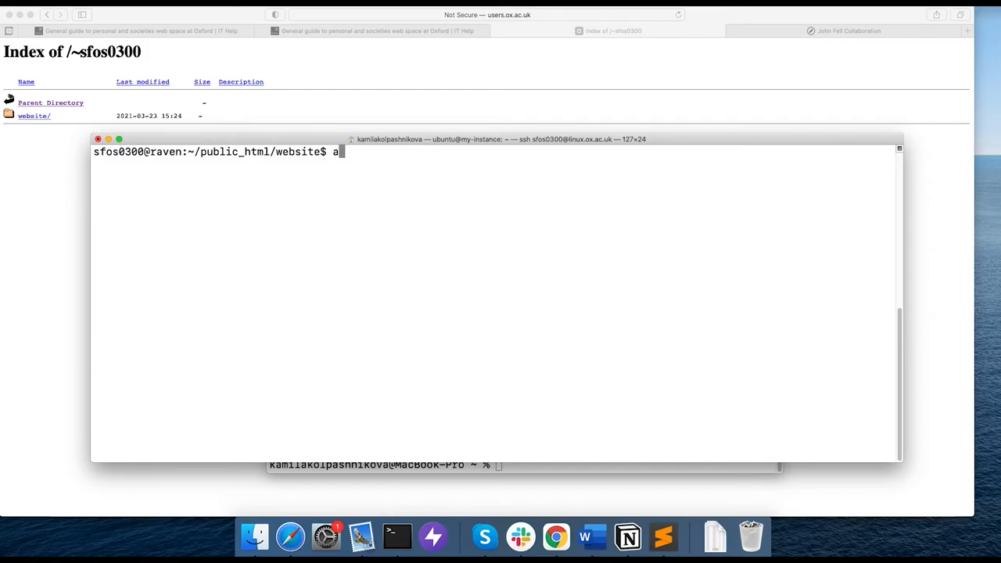
pyautogui.write('pt-get install')
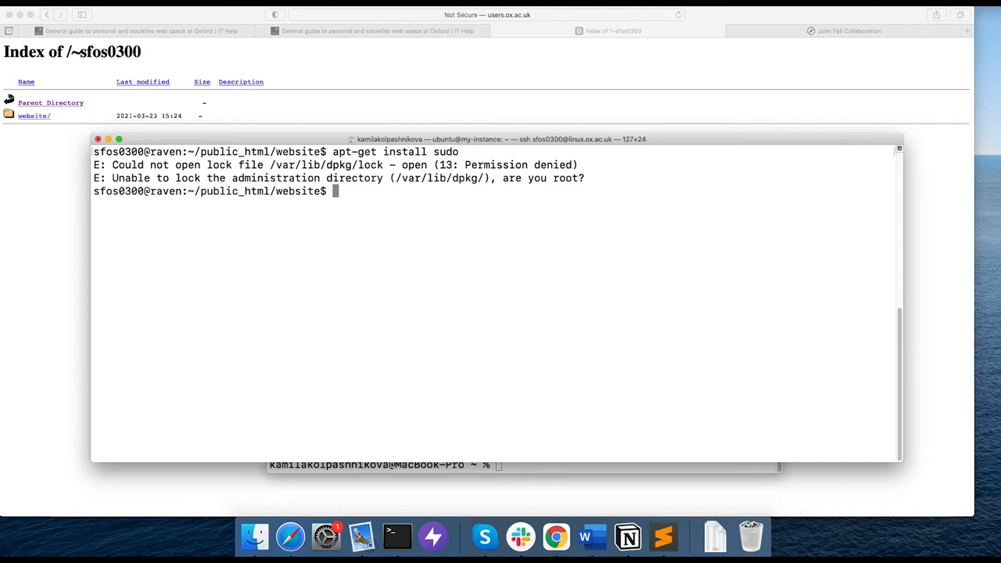
pyautogui.write('sudo')
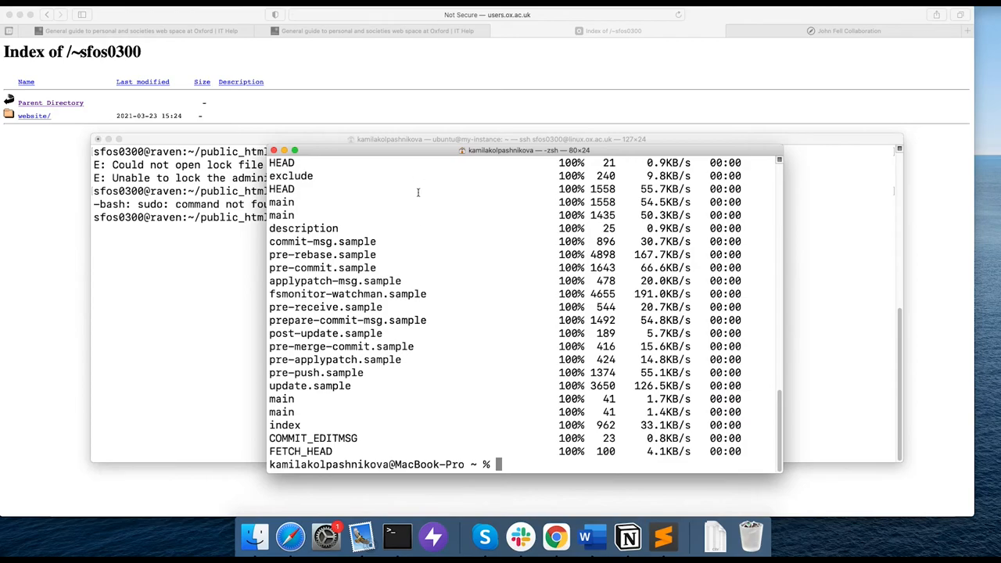
pyautogui.moveTo(524, 139); pyautogui.dragTo(524, 43)
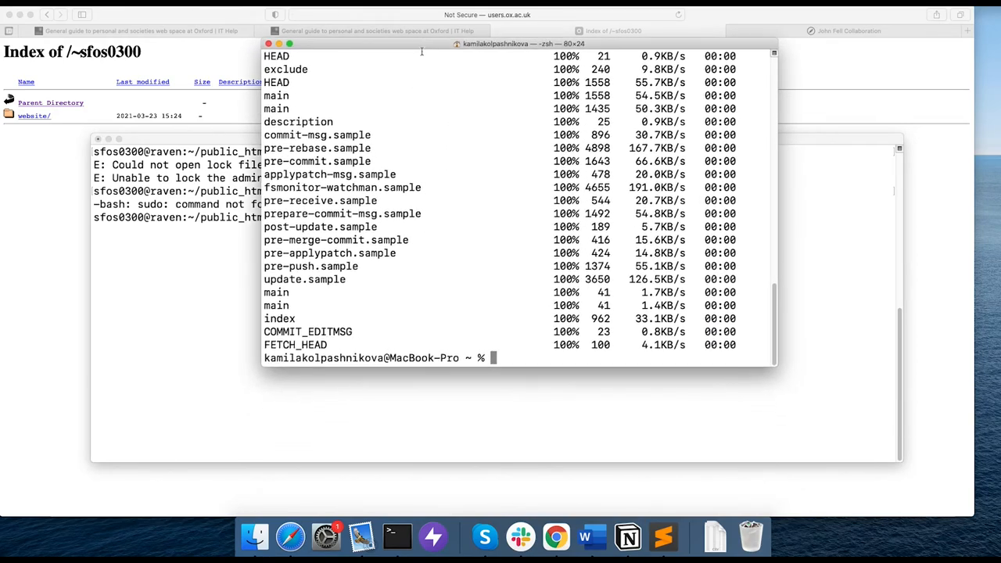
pyautogui.moveTo(511, 358)
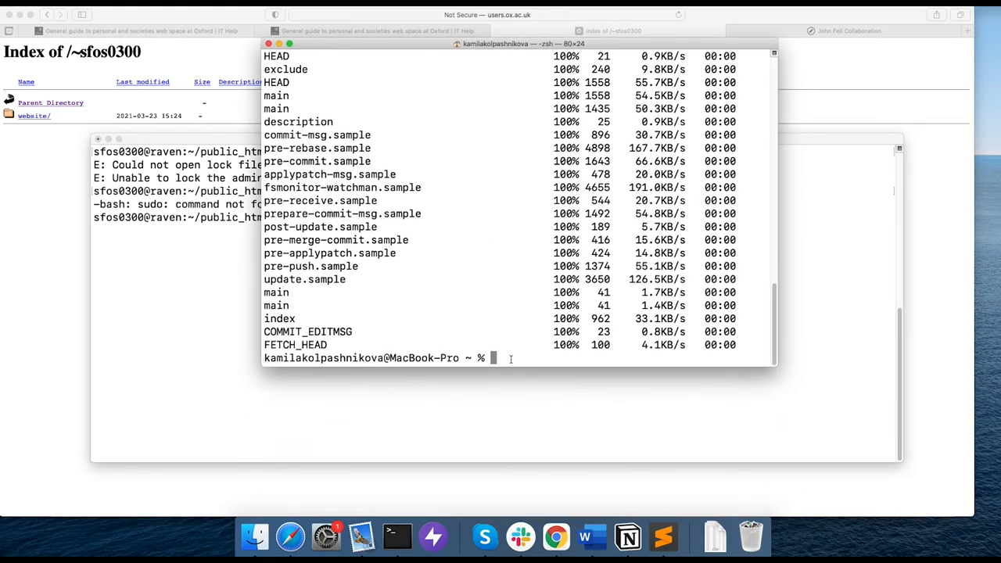
pyautogui.write('scp -r /Users/kamilakolpashnikova/Dropbox/2021/W/Webdevelopment/KoreanReserachCollaboration/website sfos0300@linux.ox.ac.uk:~/public_html')
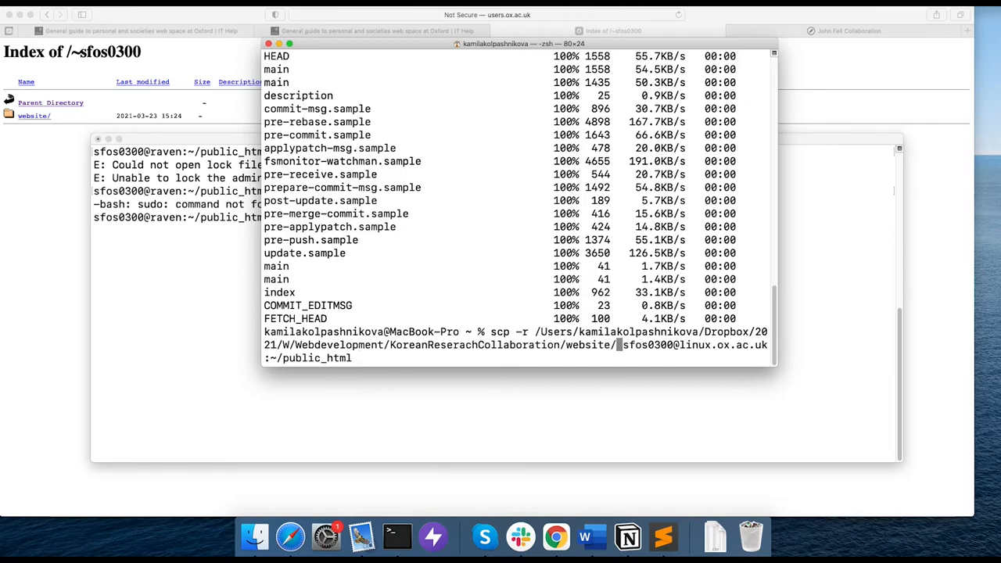
pyautogui.write('css')
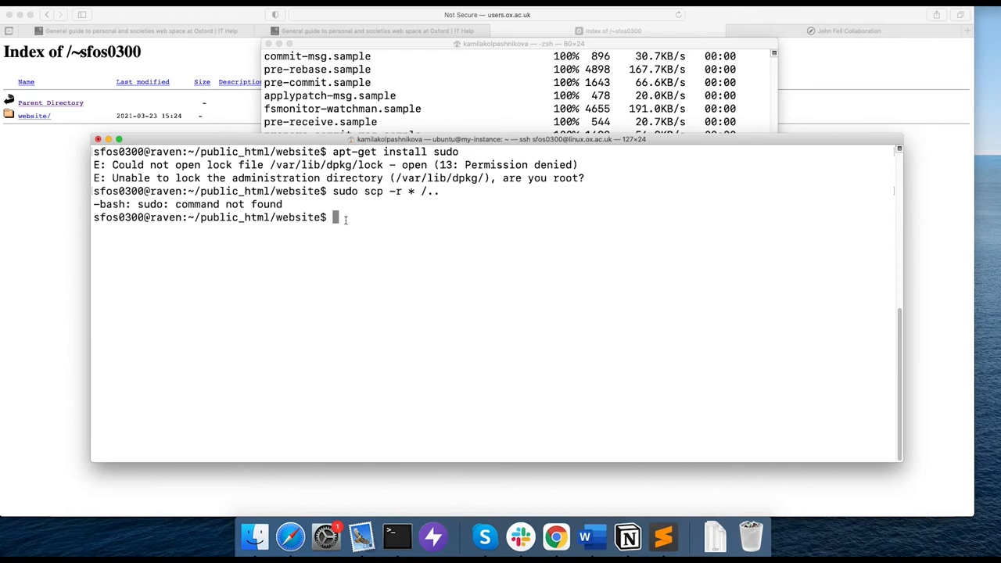
# List the server folder, move up to public_html and list it again, showing css.
pyautogui.write('ls')
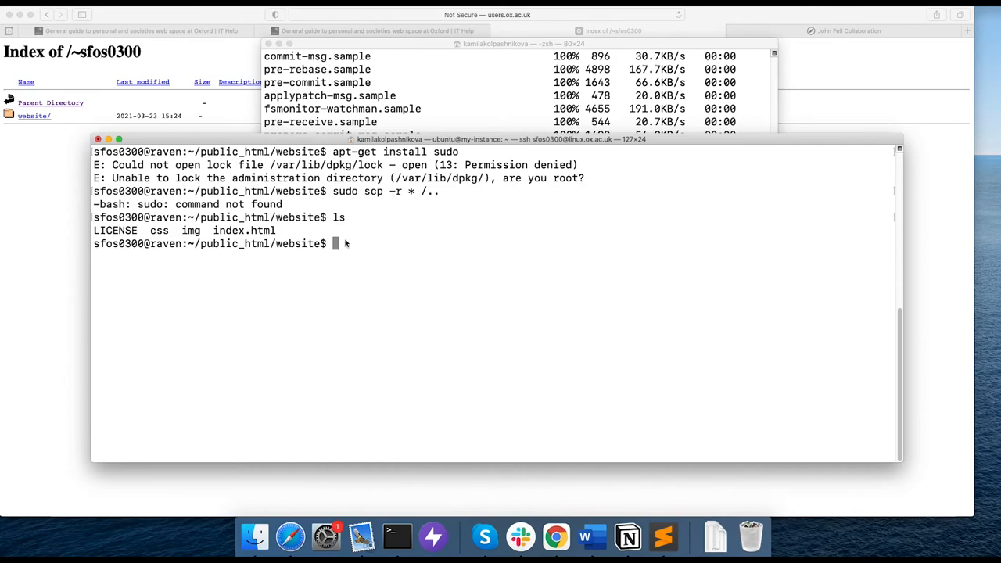
pyautogui.doubleClick(115, 230)
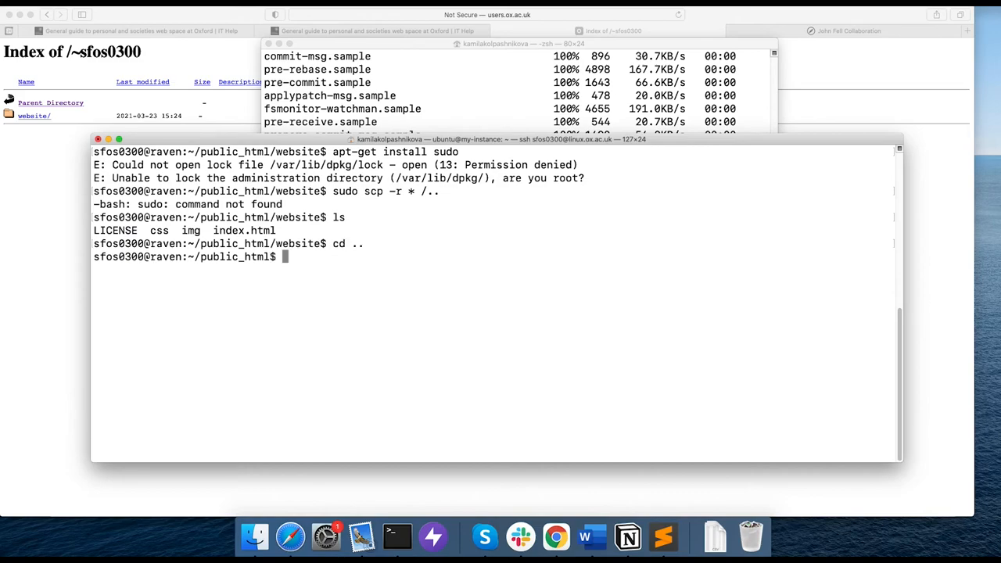
pyautogui.write('ls')
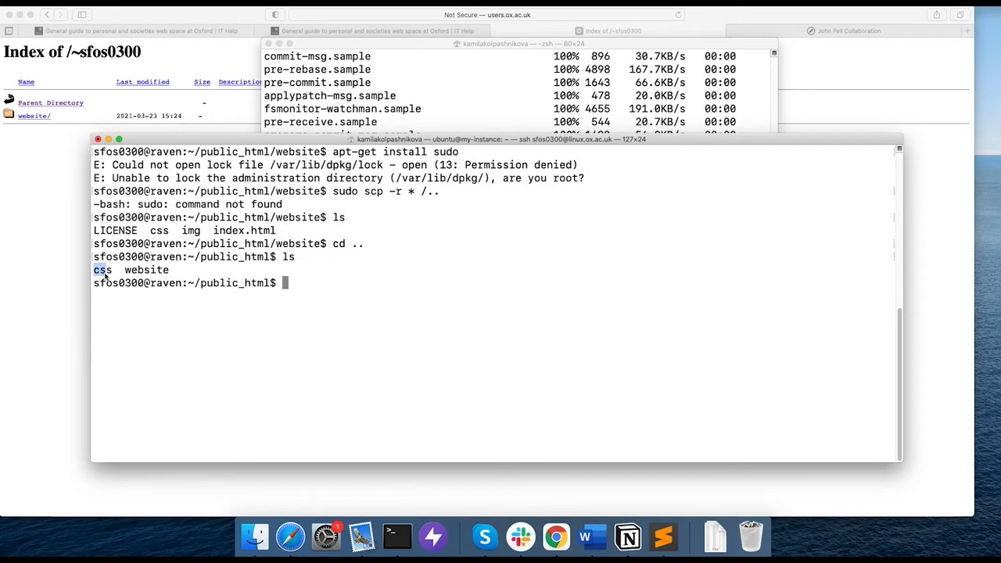
pyautogui.moveTo(397, 537)
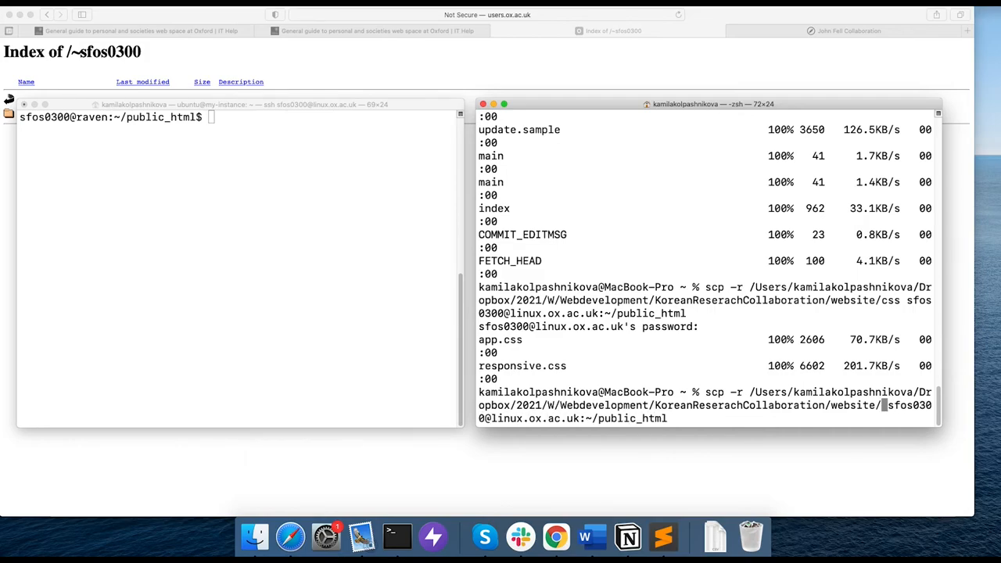
# Copy the img folder into public_html with scp and list the server folder.
pyautogui.write('img')
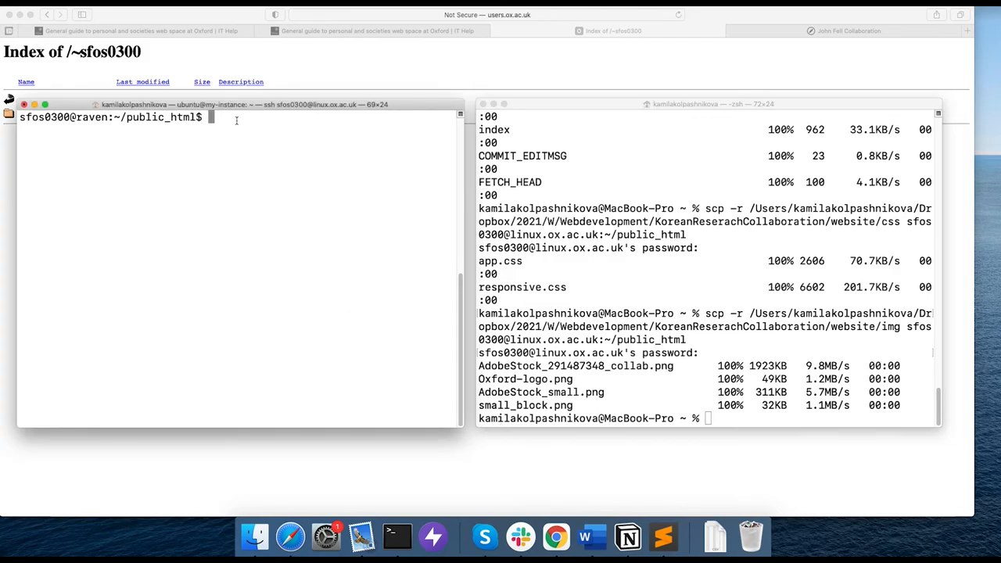
pyautogui.write('ls')
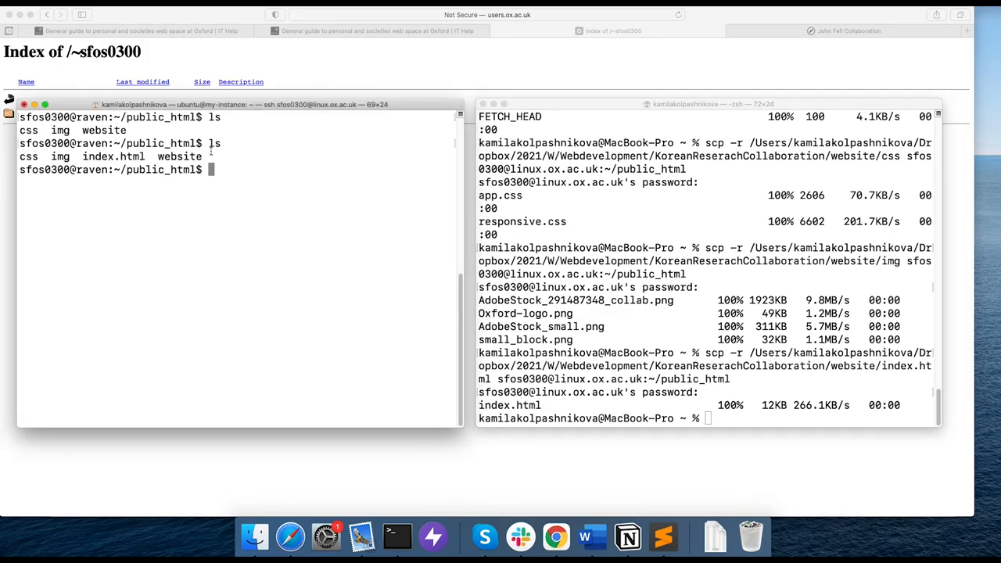
pyautogui.moveTo(45, 155); pyautogui.dragTo(145, 156)
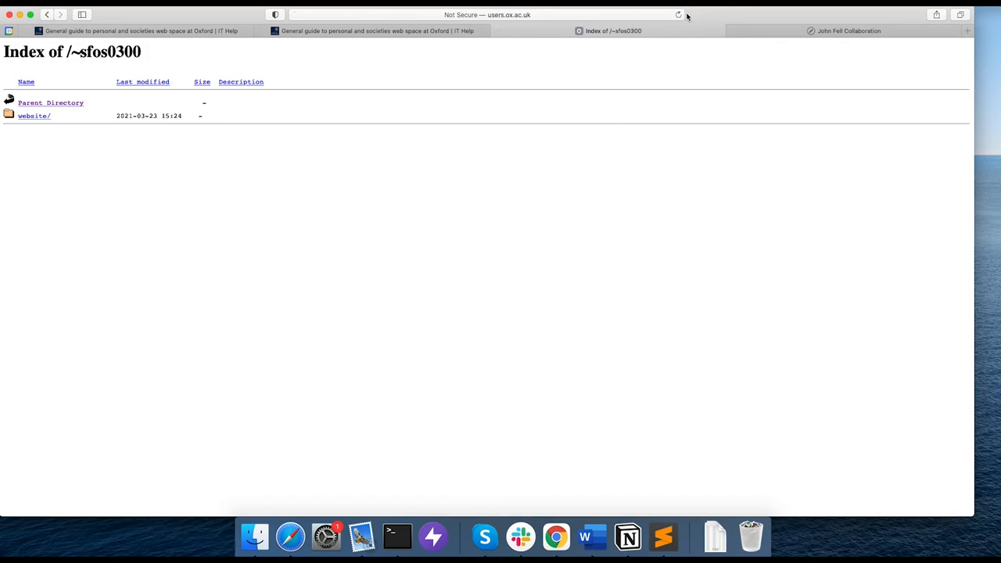
pyautogui.moveTo(679, 15)
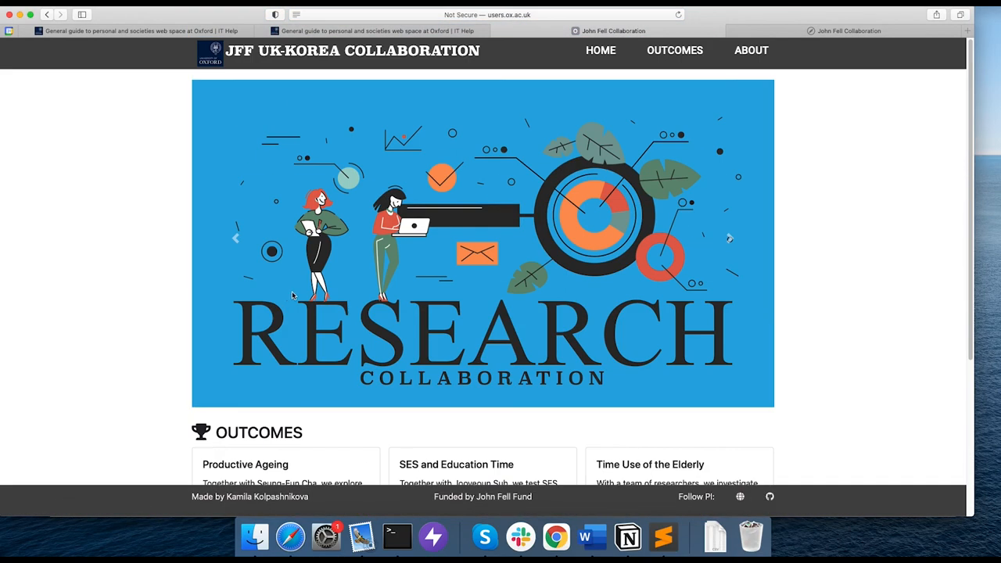
pyautogui.moveTo(578, 61)
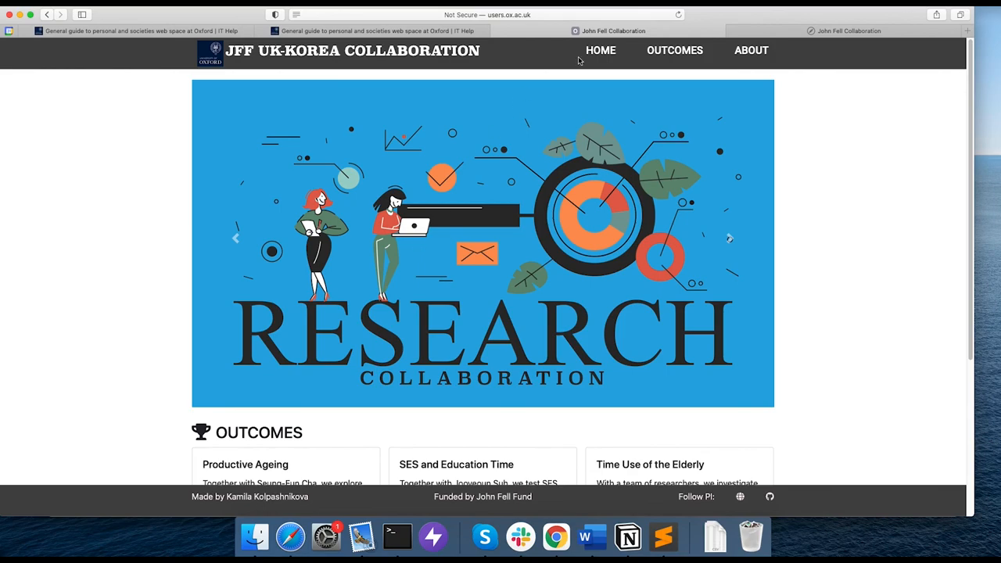